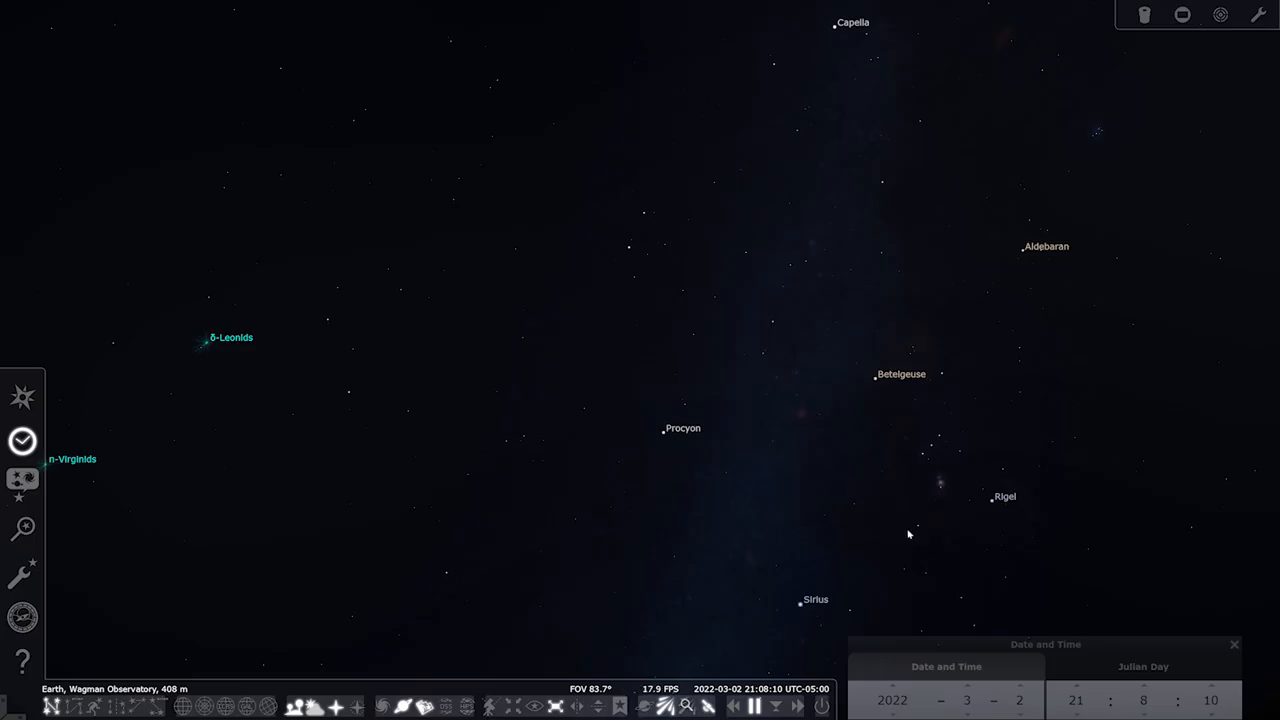
mouse_move(898, 504)
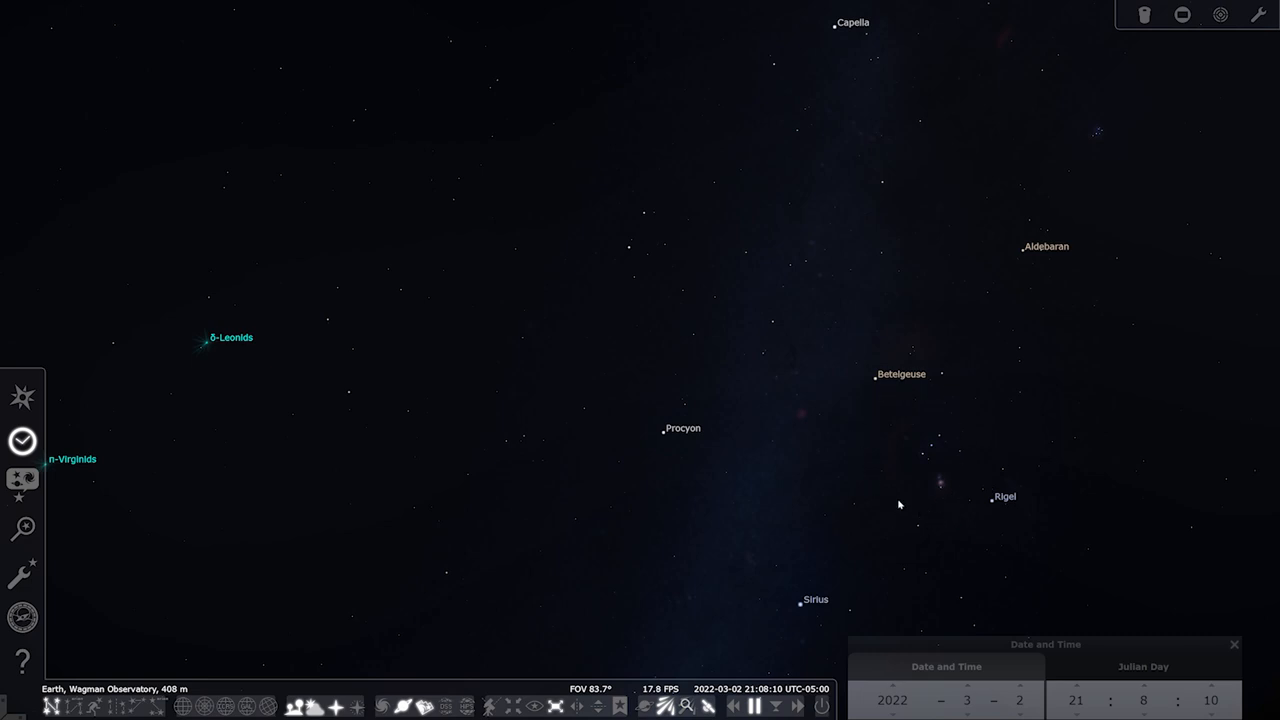
Step: Select Betelgeuse in Orion to show its star details
left_click(873, 374)
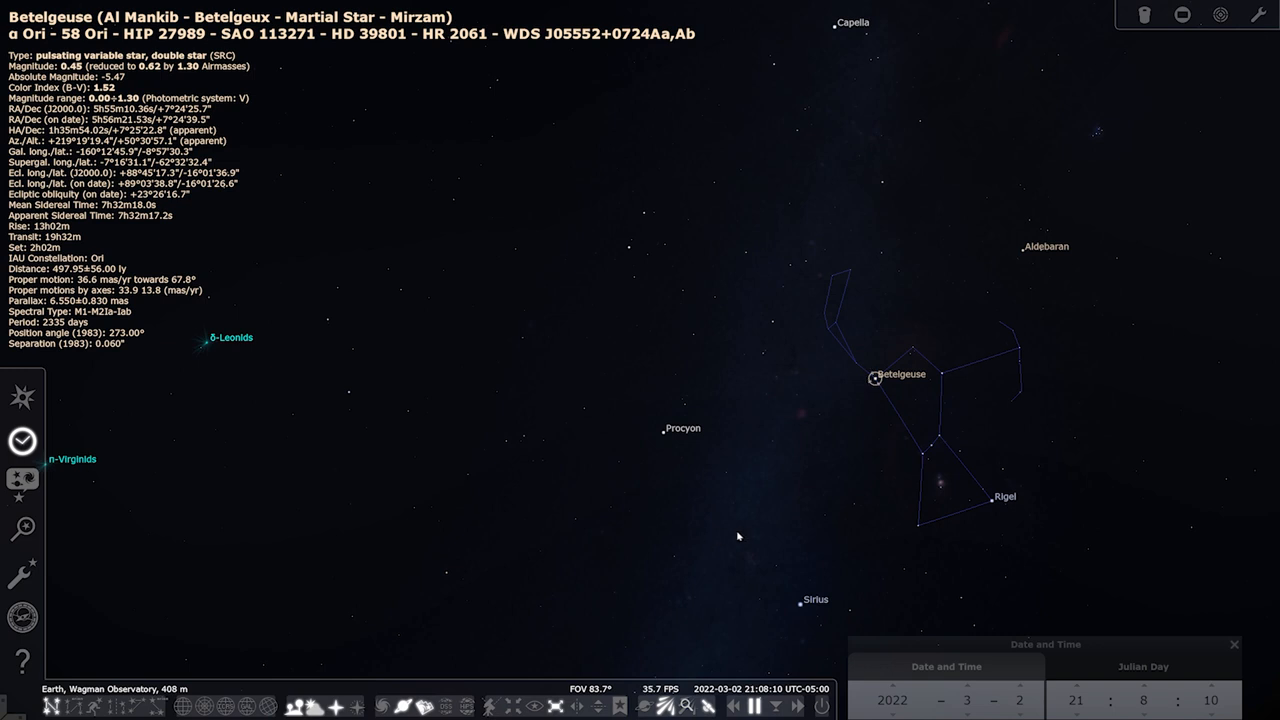
left_click(875, 379)
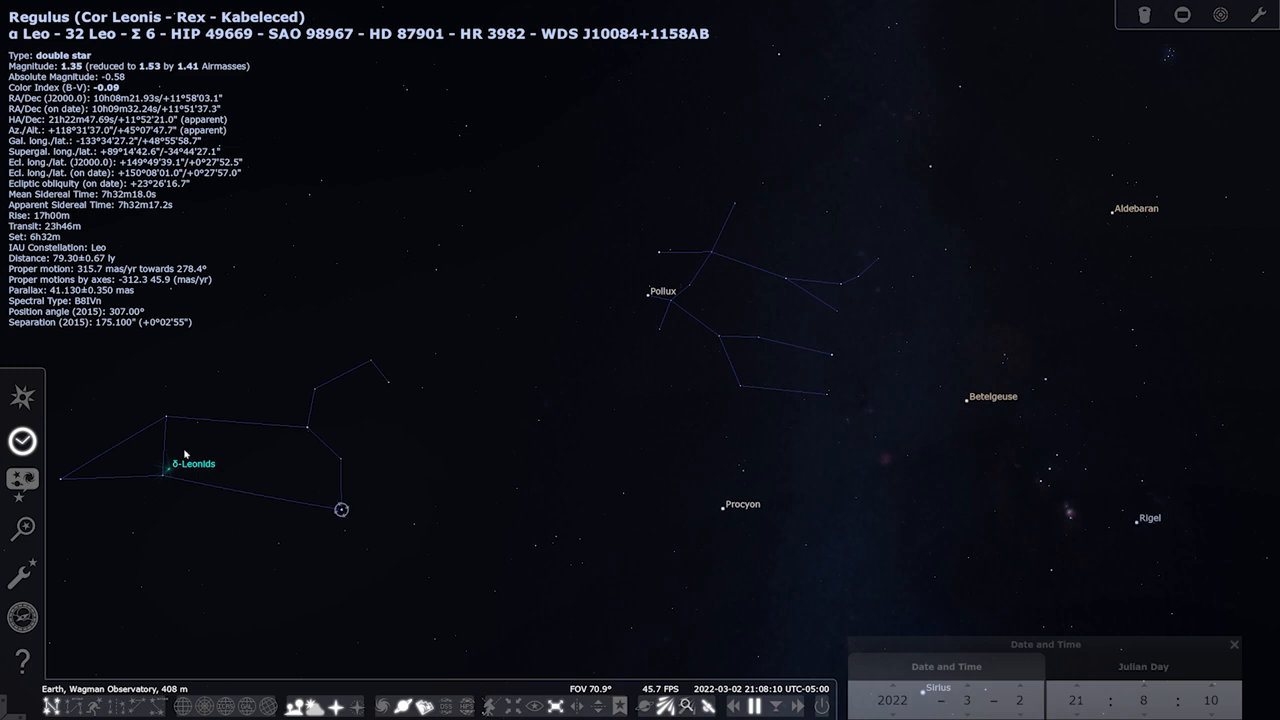
mouse_move(209, 410)
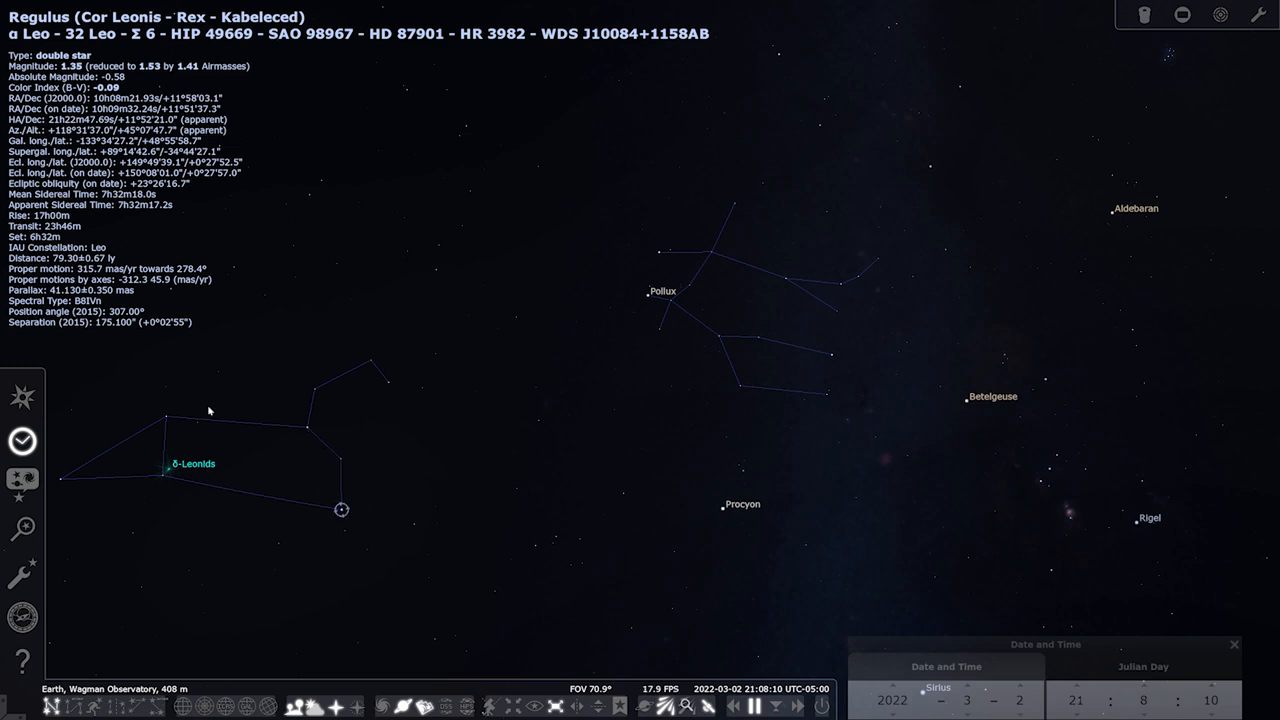
mouse_move(589, 283)
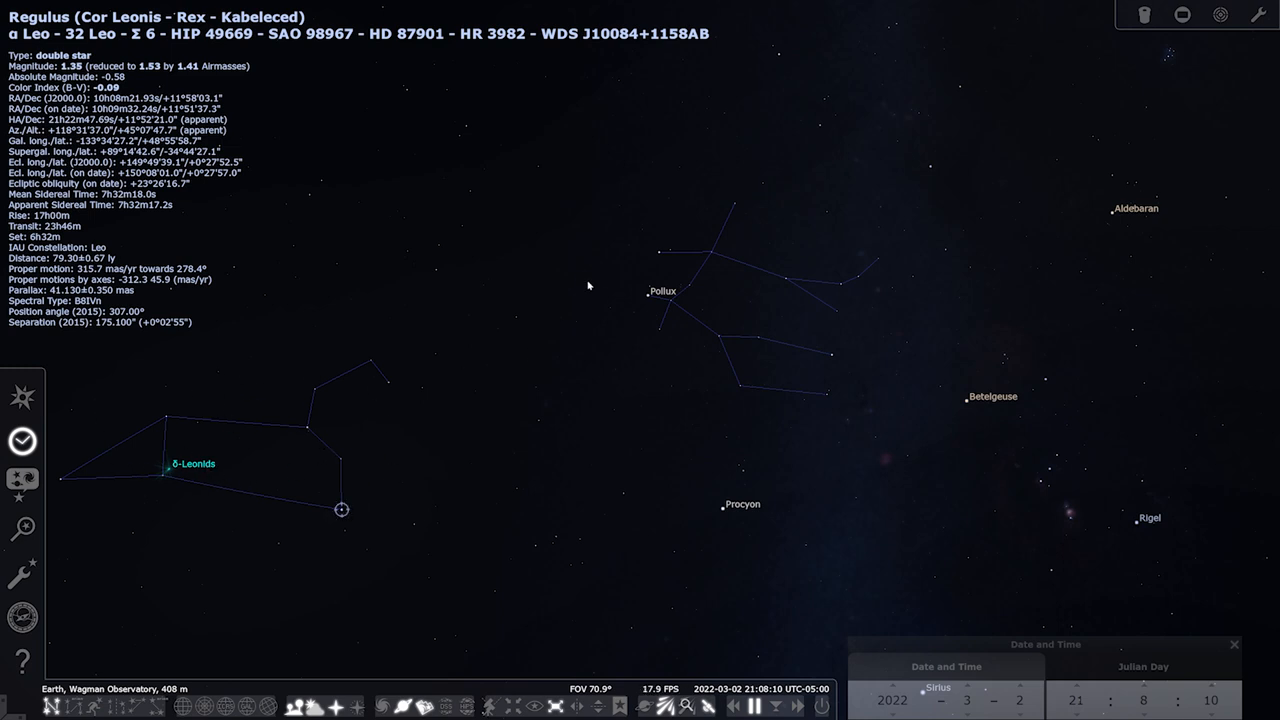
mouse_move(646, 293)
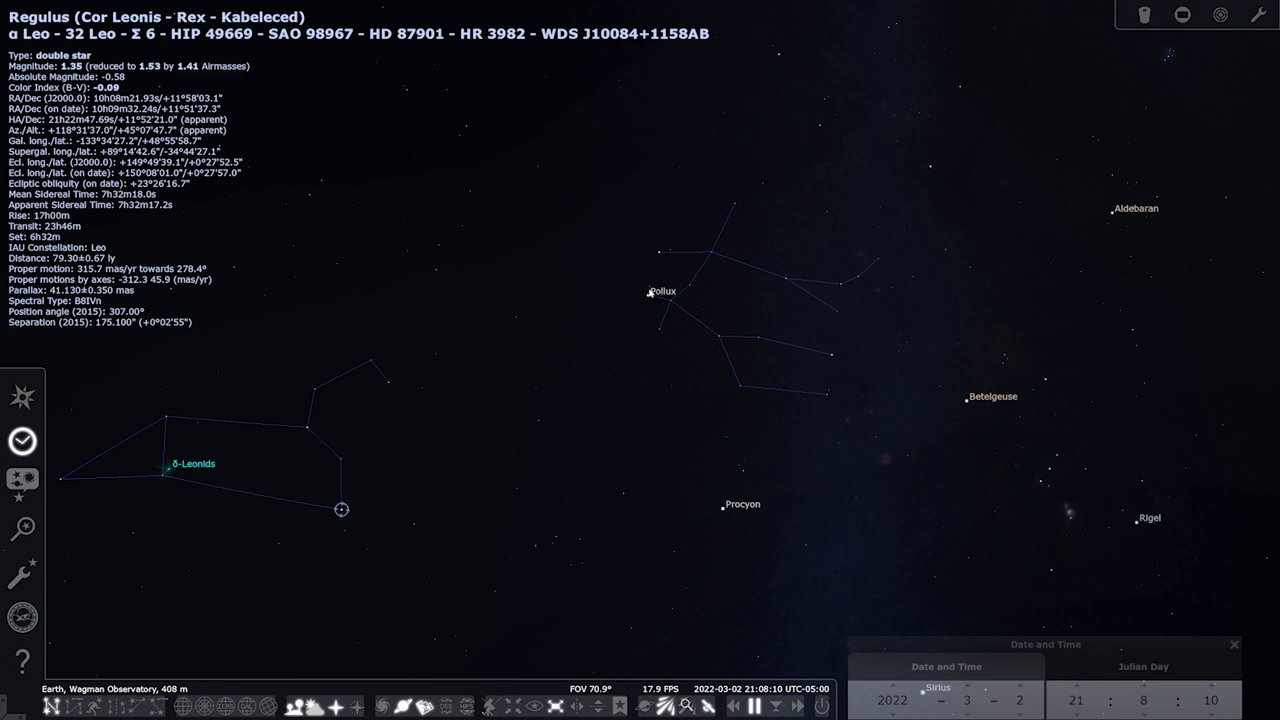
mouse_move(520, 432)
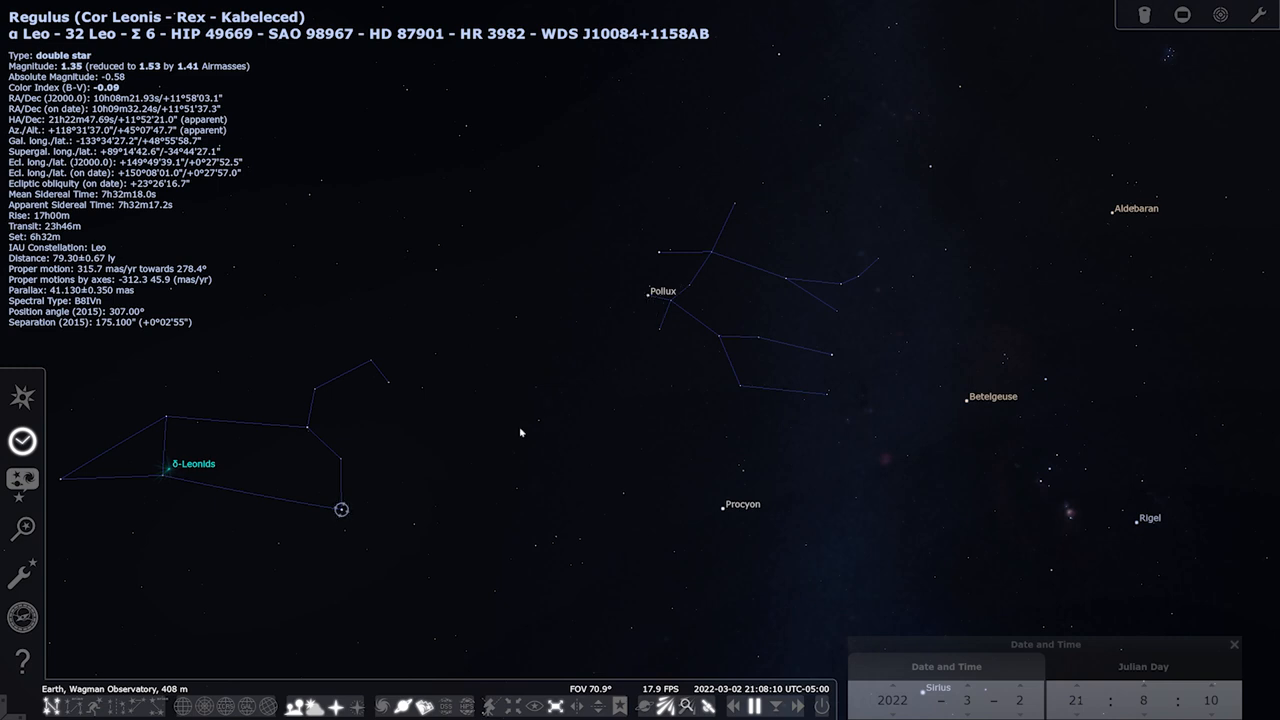
mouse_move(565, 390)
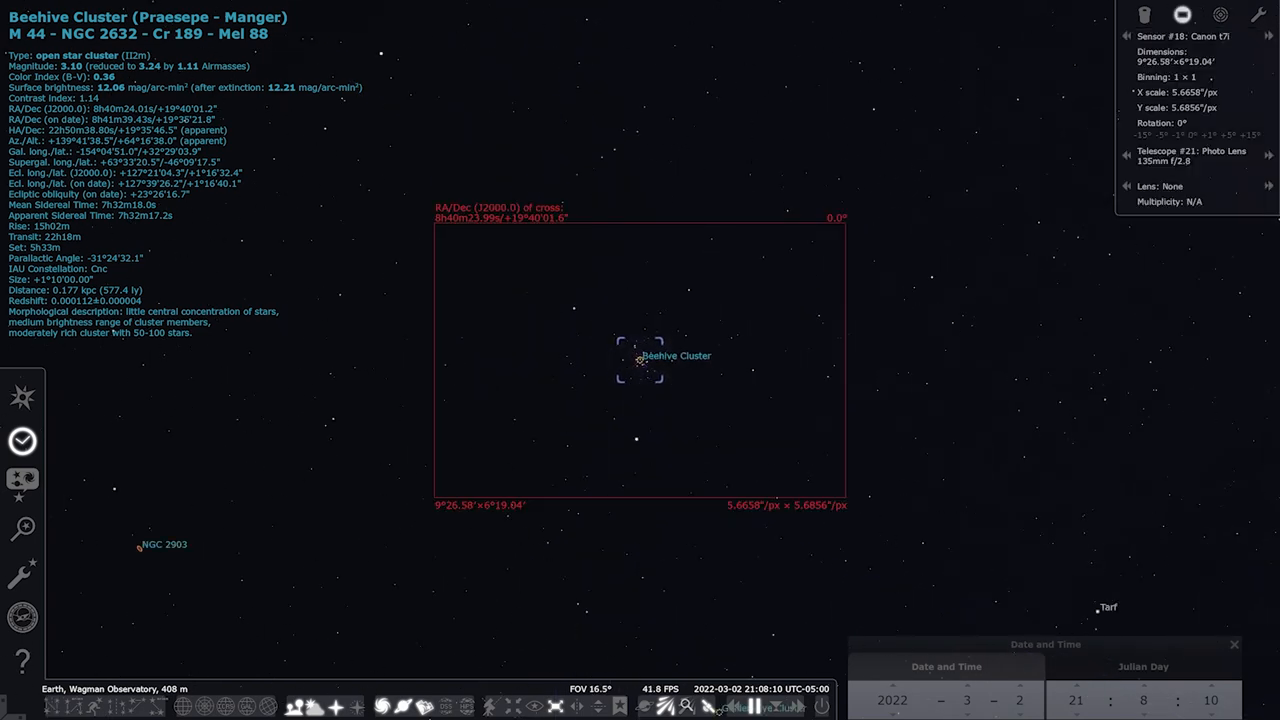
mouse_move(1192, 352)
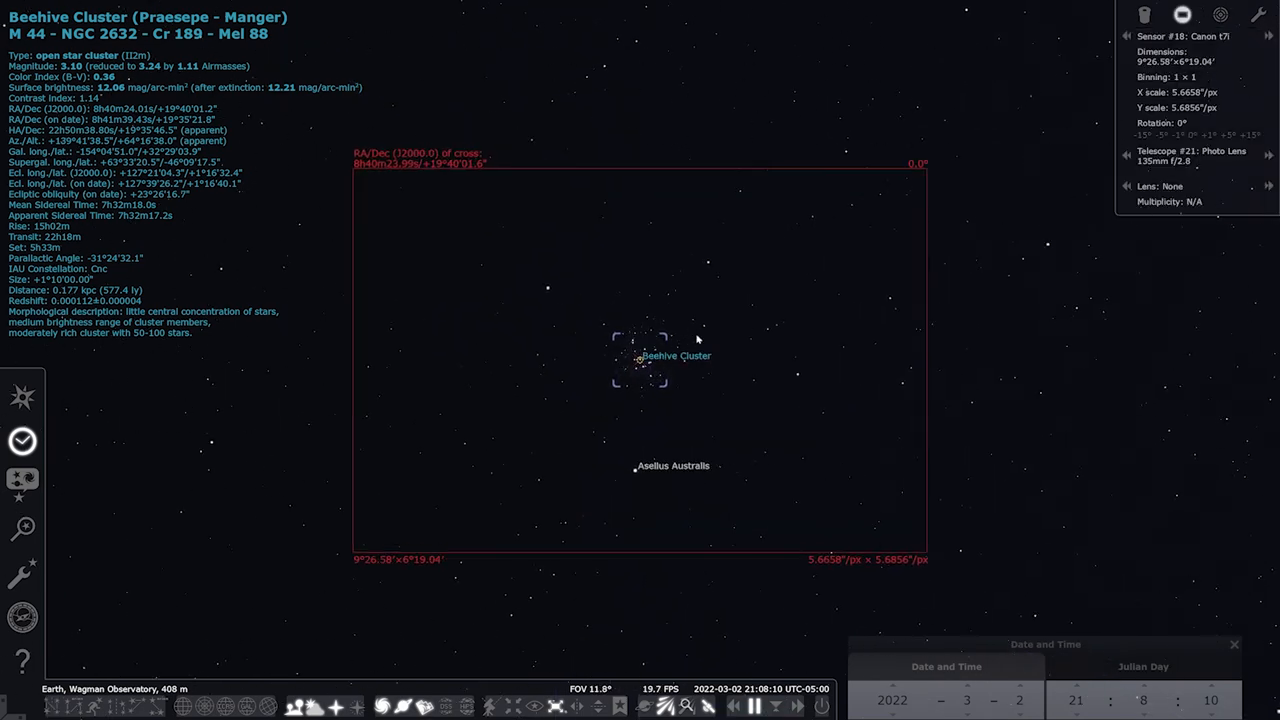
mouse_move(400, 410)
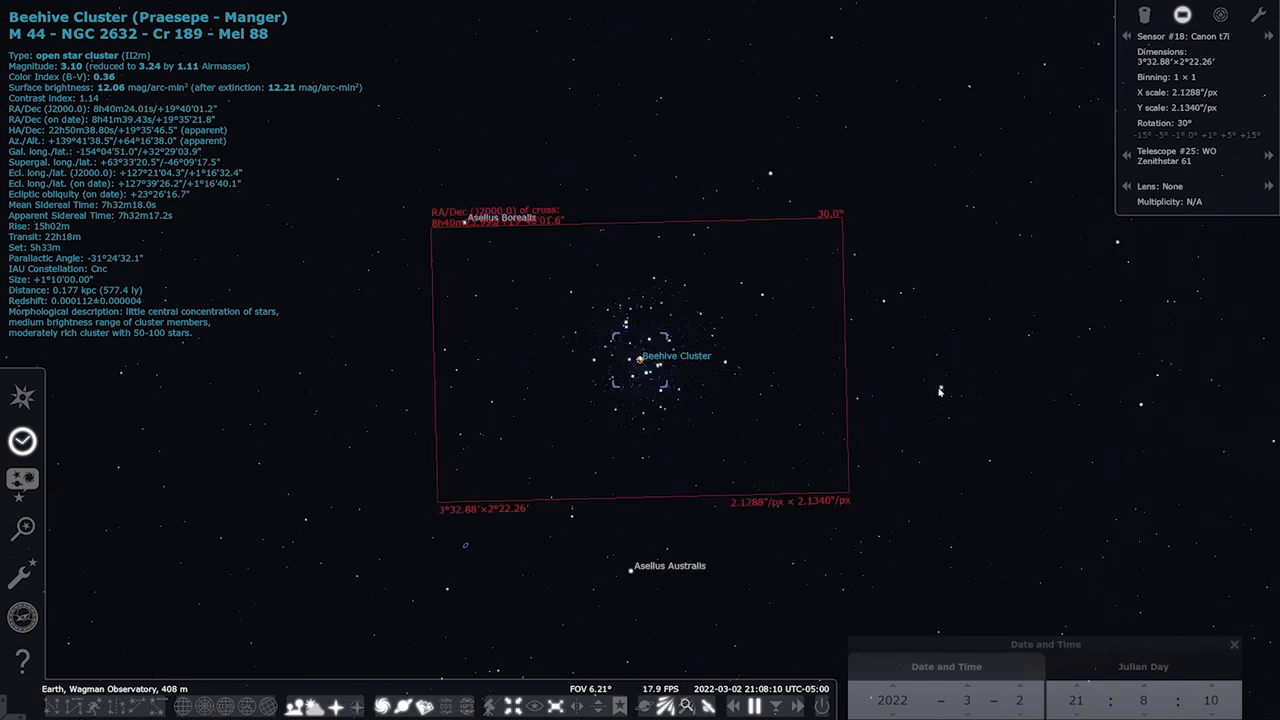
mouse_move(1062, 272)
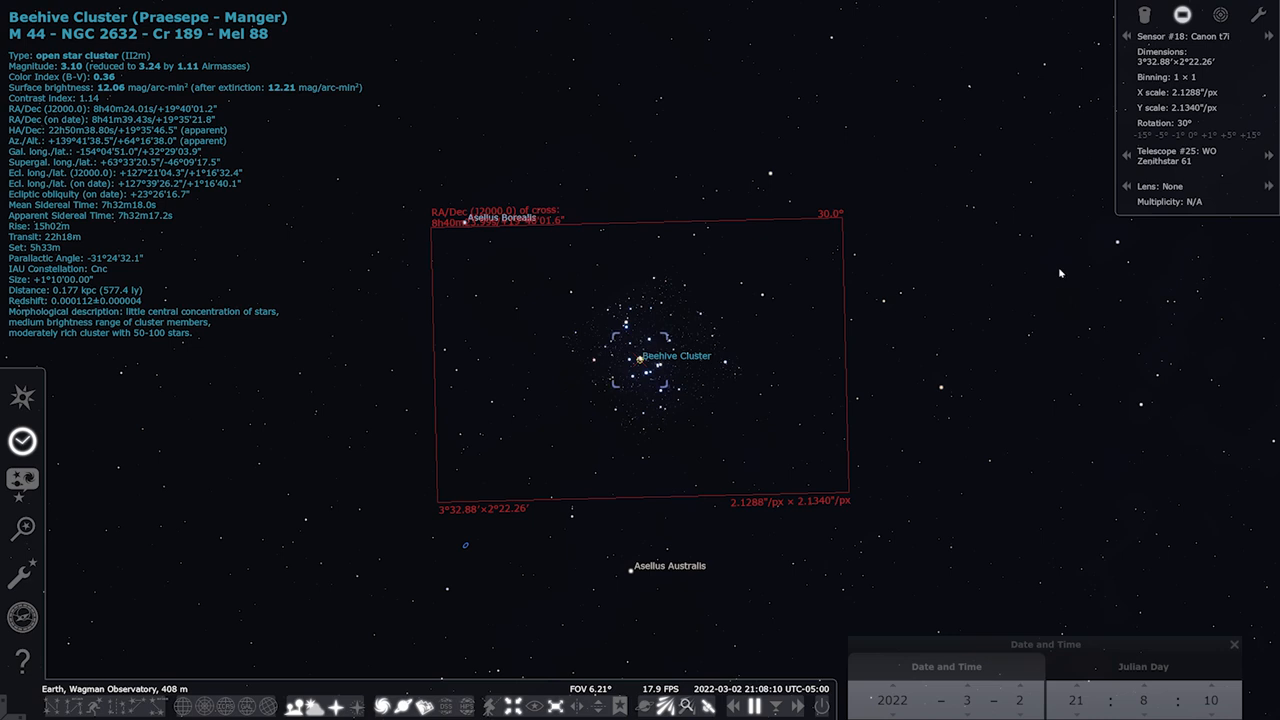
mouse_move(967, 262)
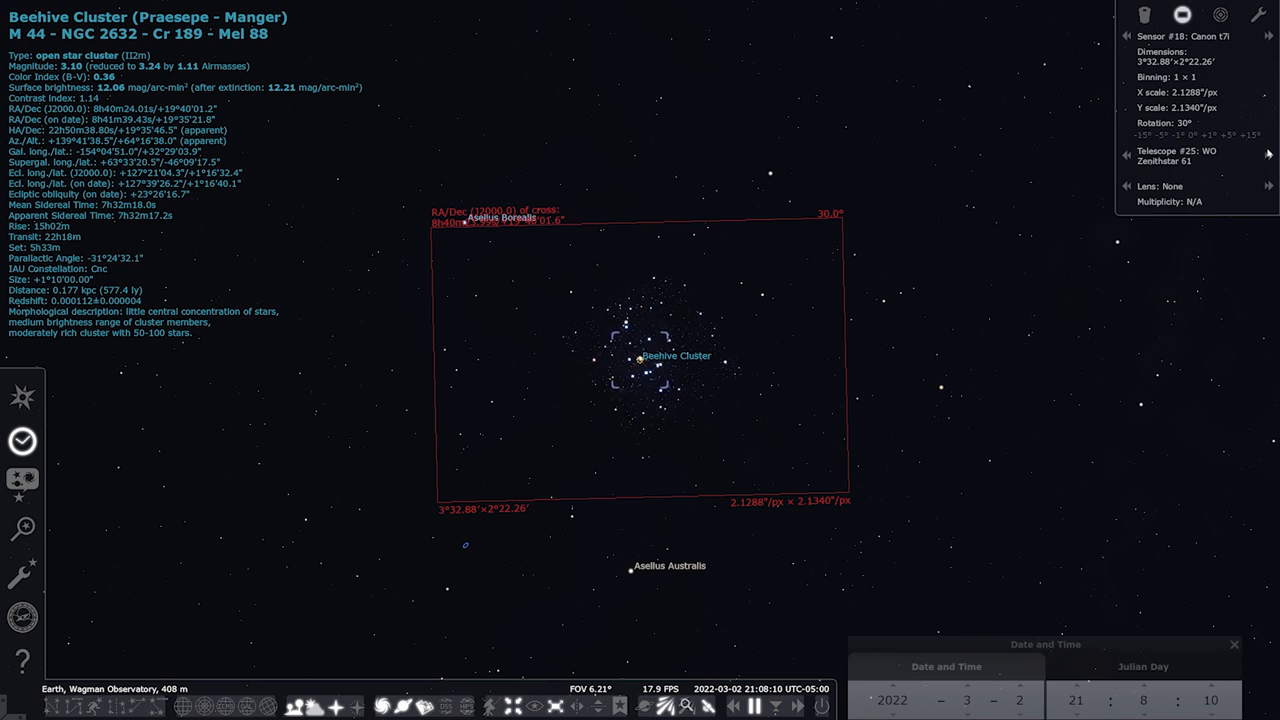
mouse_move(1268, 155)
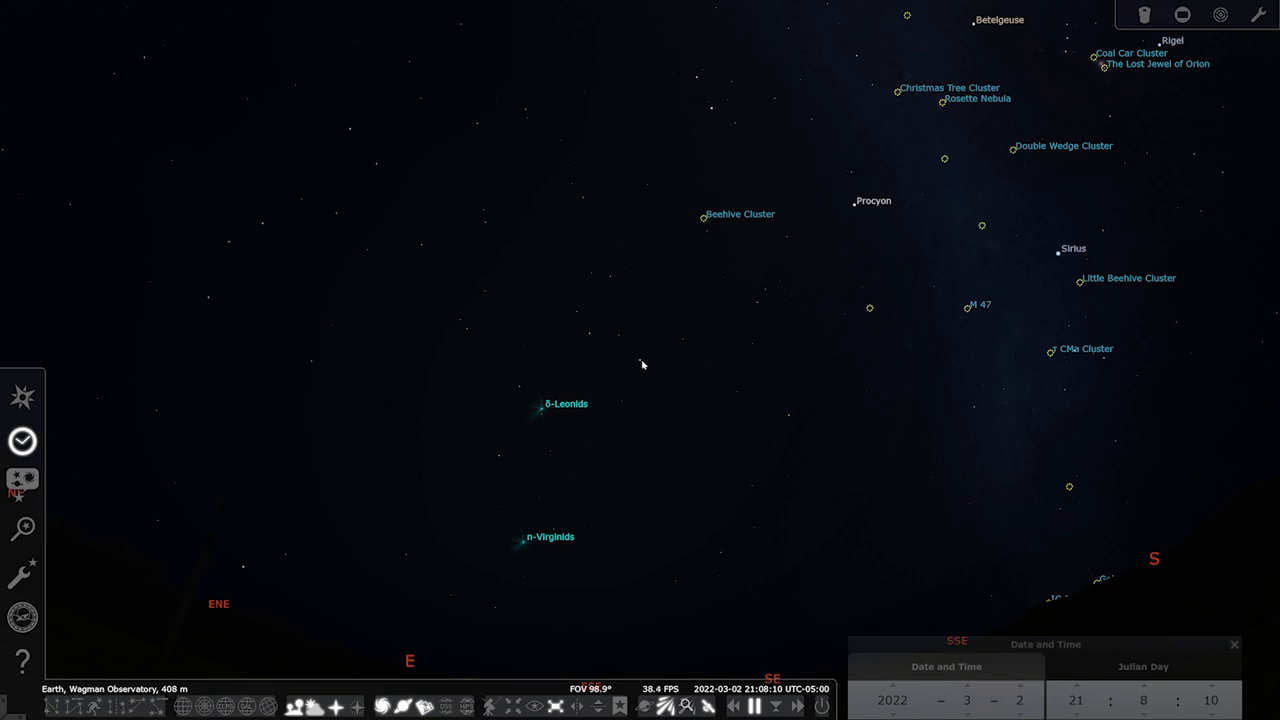
Step: Turn off the sensor overlay and zoom in toward Zosma and Denebola in Leo
left_click(730, 258)
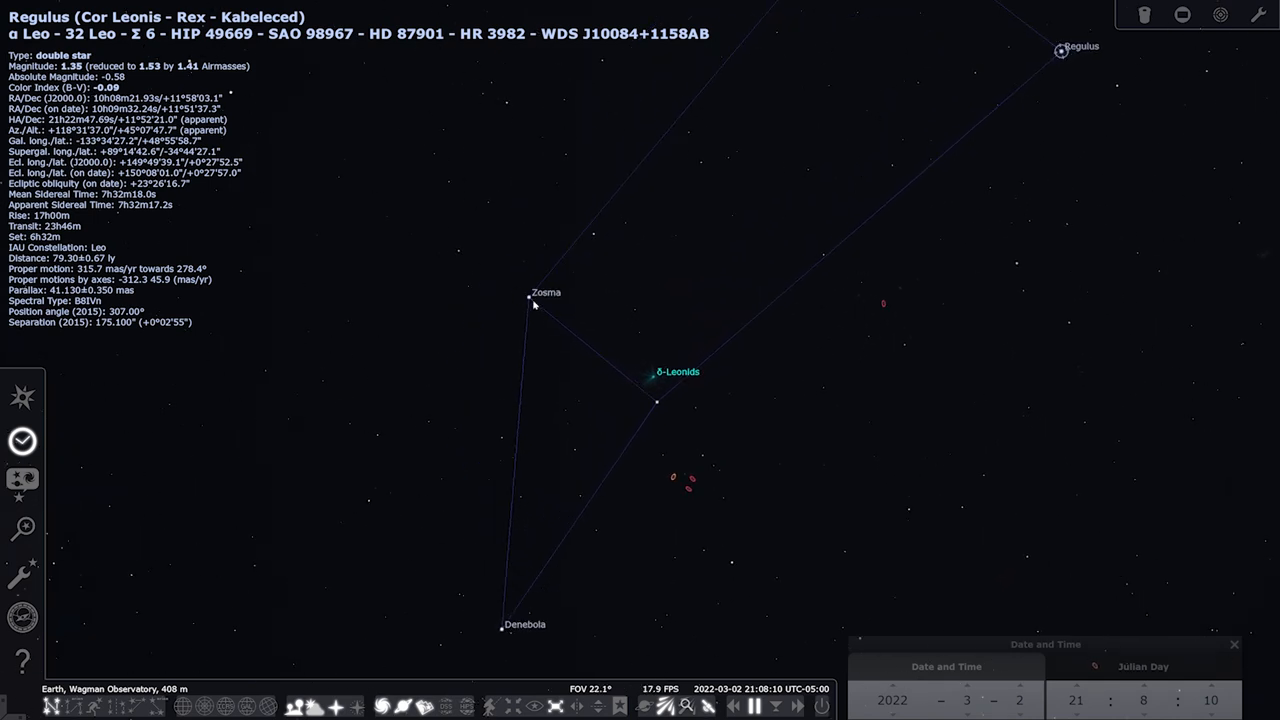
mouse_move(692, 468)
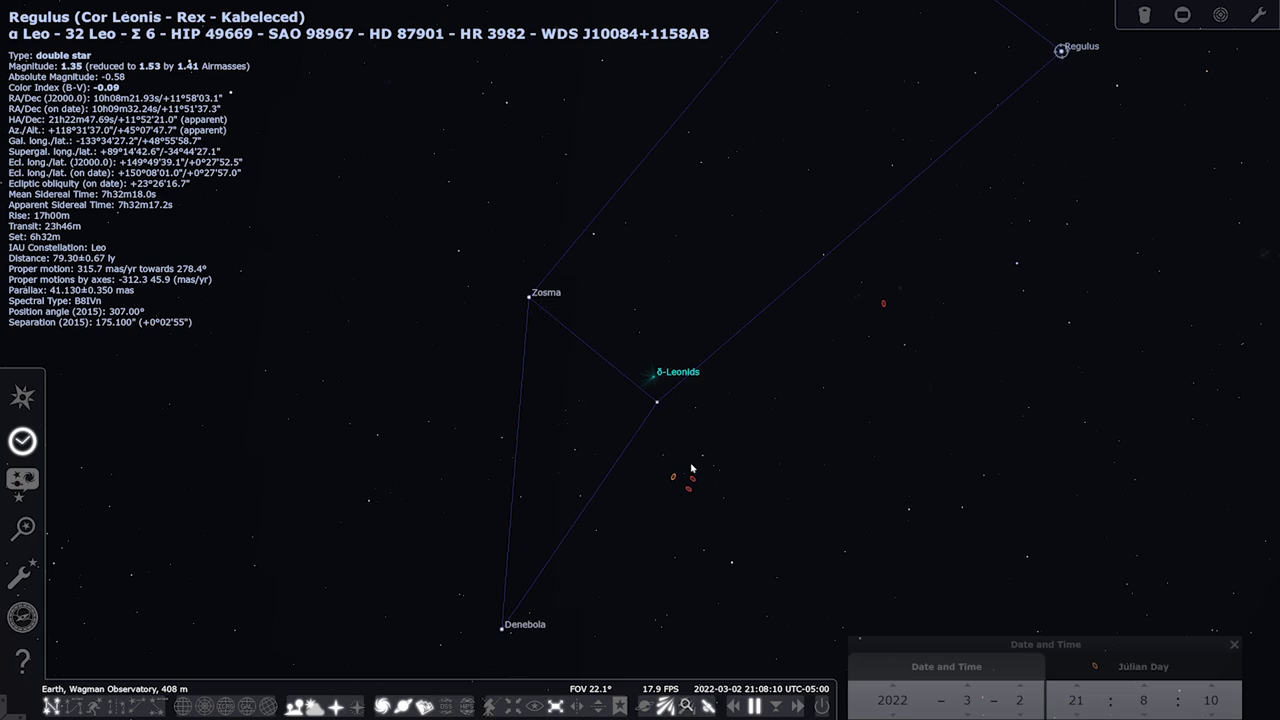
scroll("up", 3)
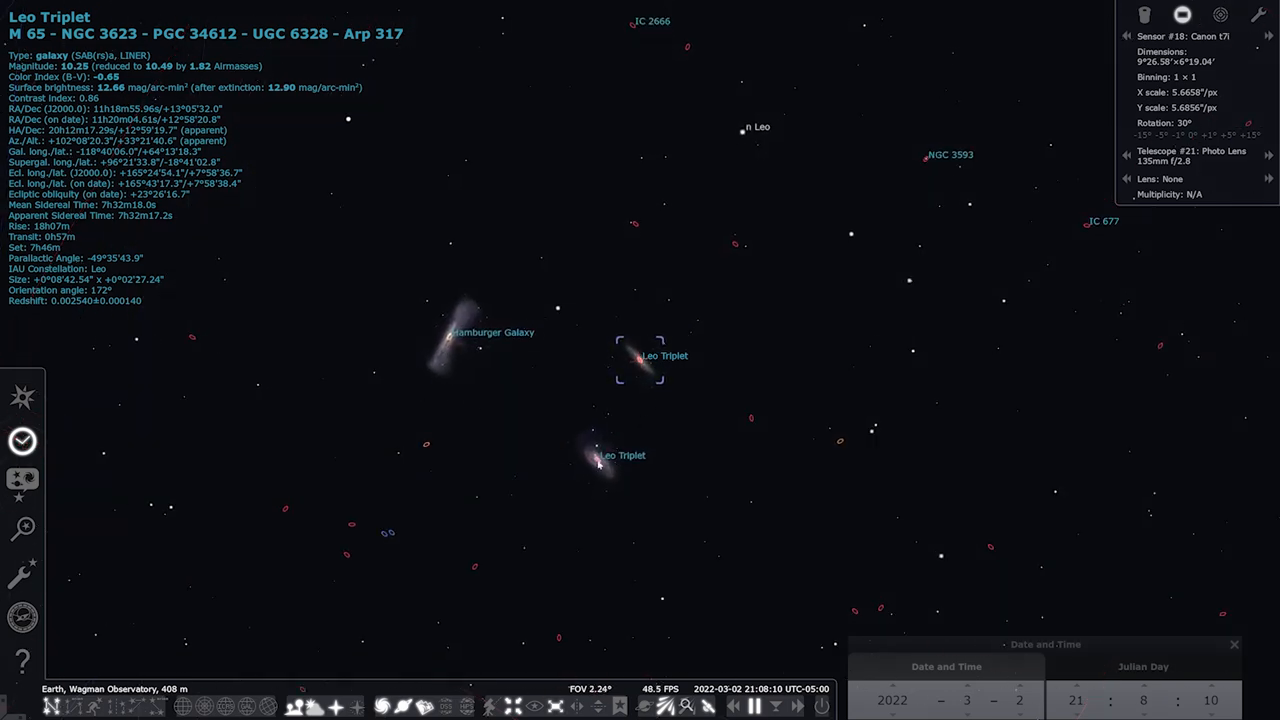
Step: Zoom the view out around the Leo Triplet
scroll("down", 3)
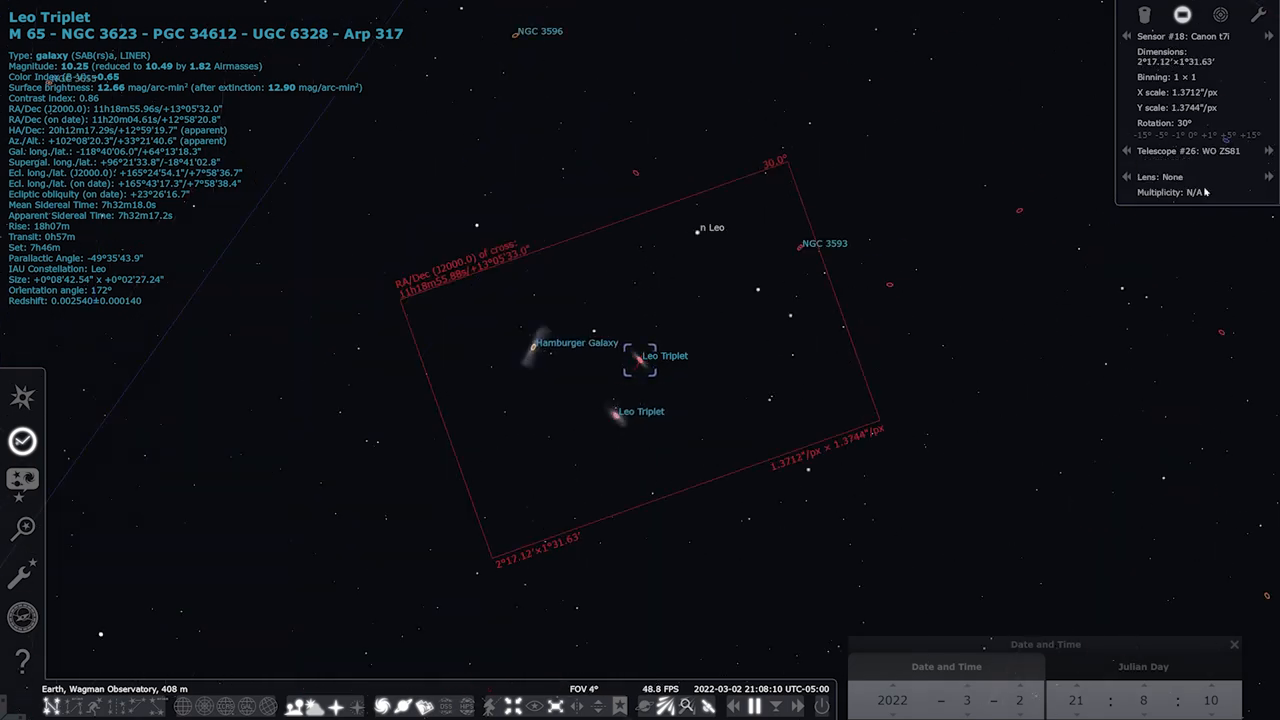
scroll("down", 3)
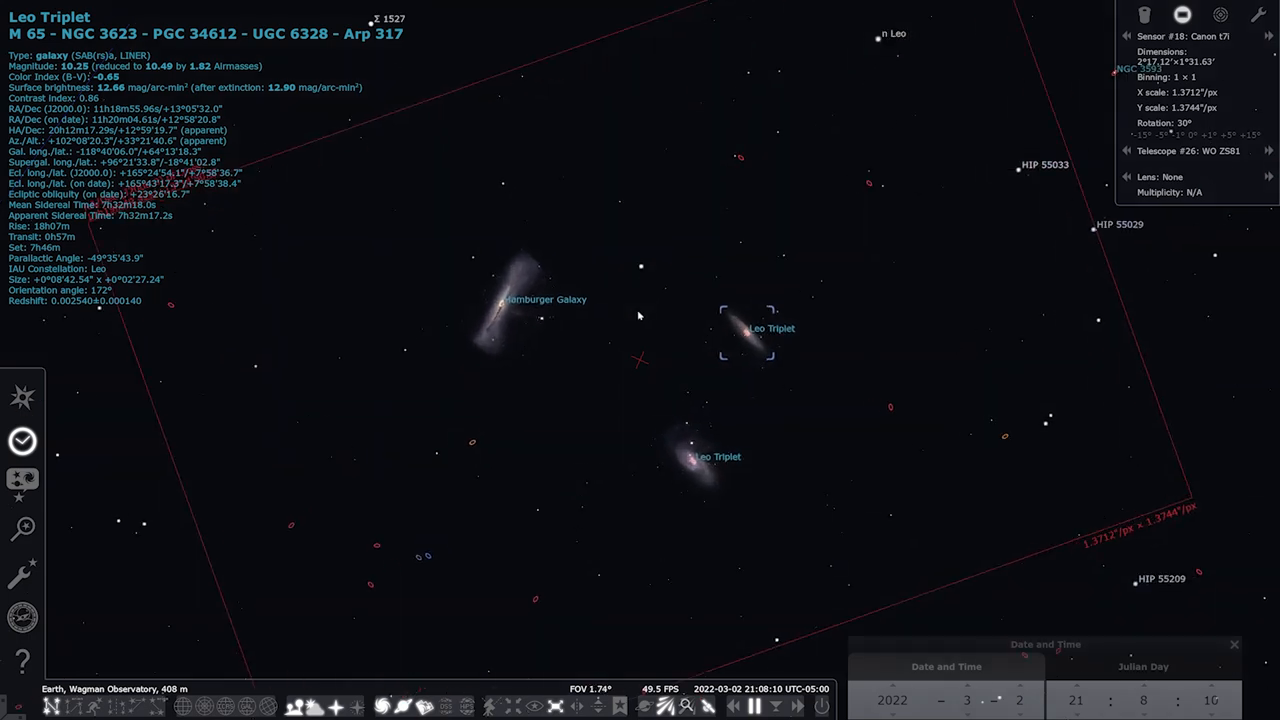
mouse_move(480, 367)
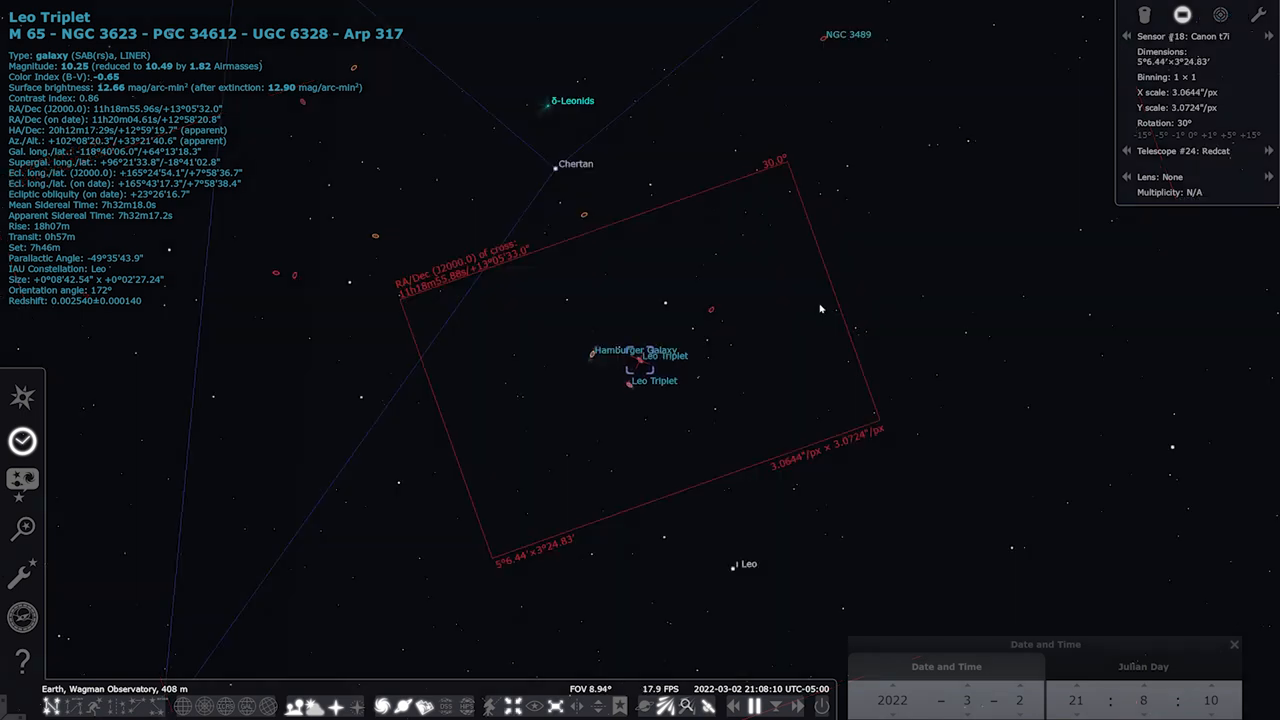
mouse_move(815, 335)
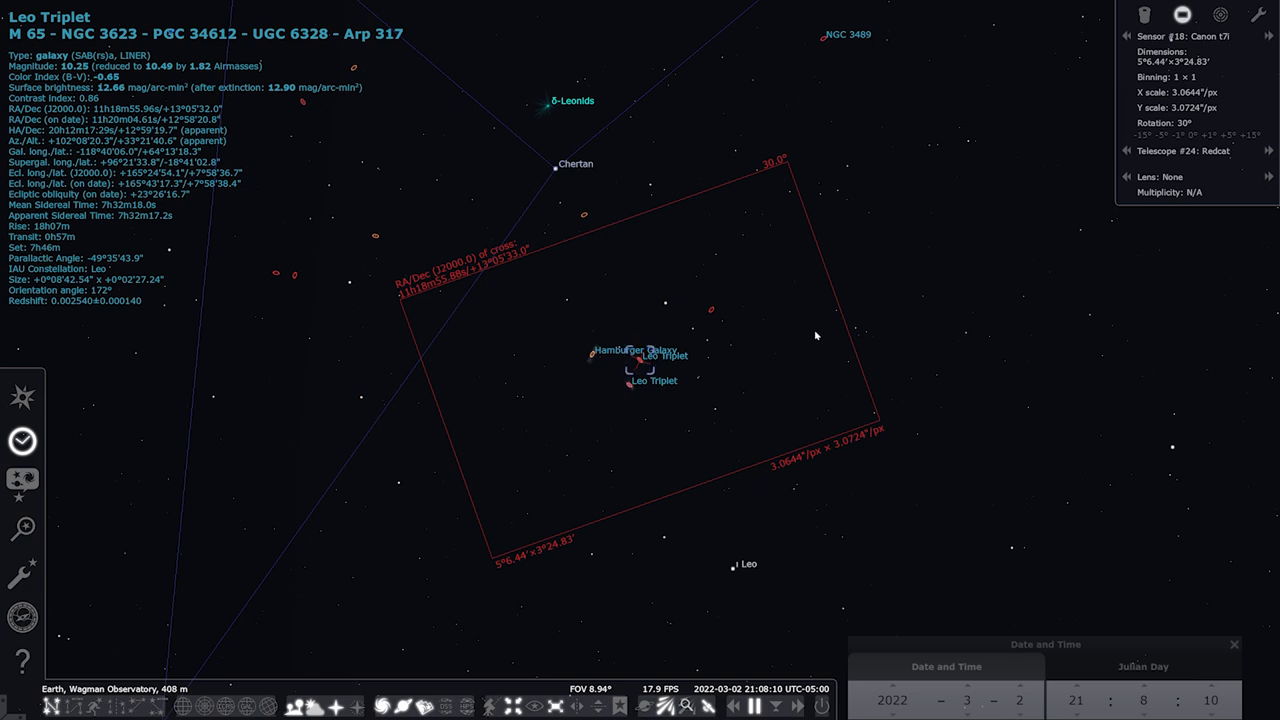
mouse_move(668, 394)
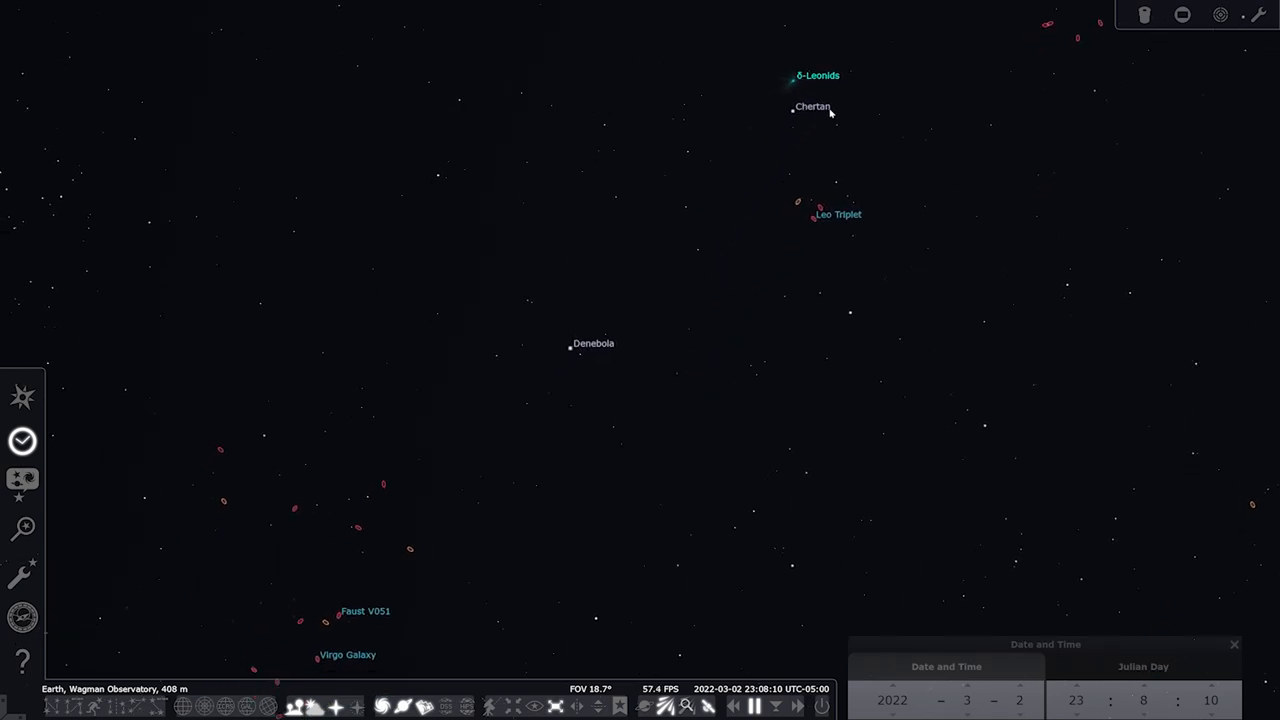
Step: Select the star Chertan, then the galaxy The Eyes in Virgo
left_click(792, 109)
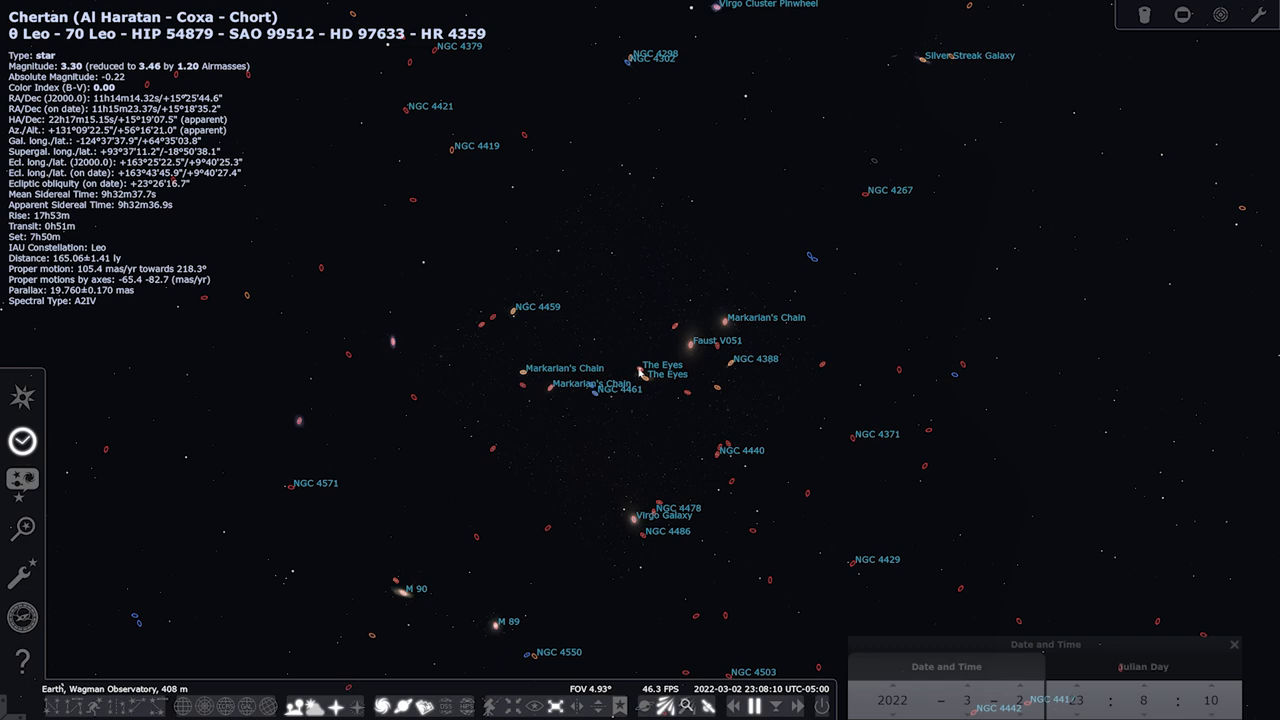
left_click(638, 352)
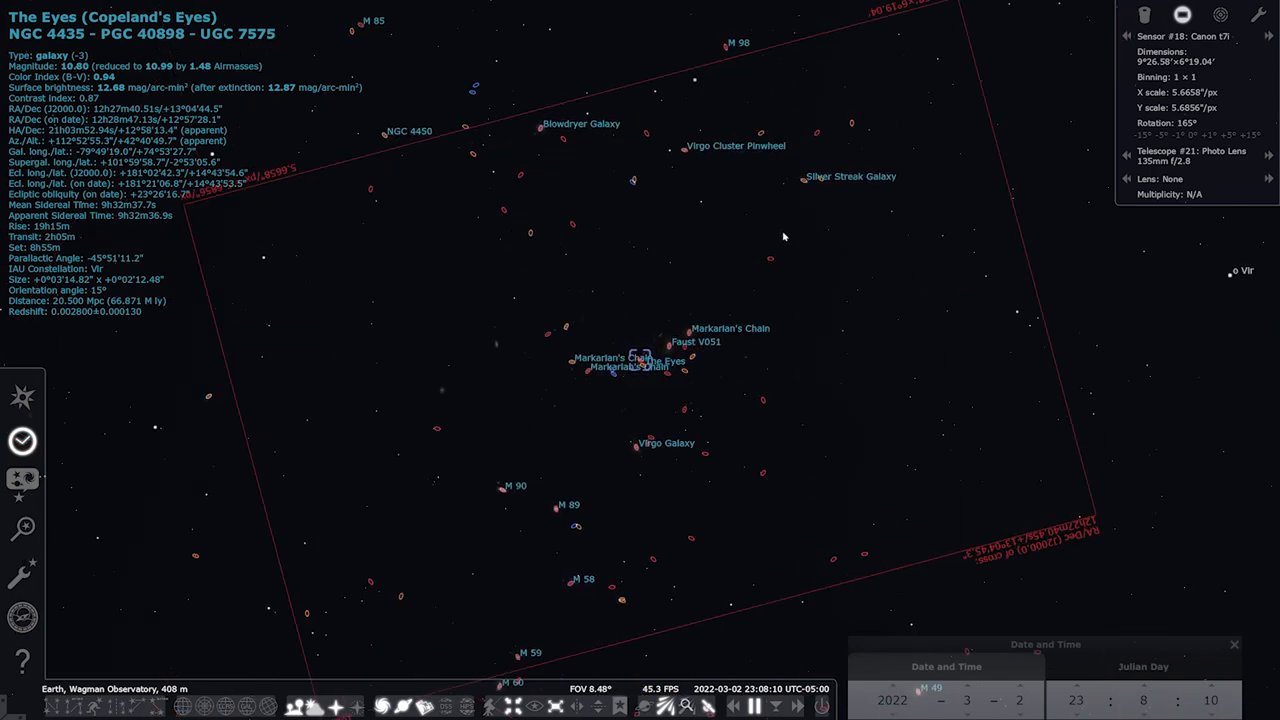
mouse_move(424, 293)
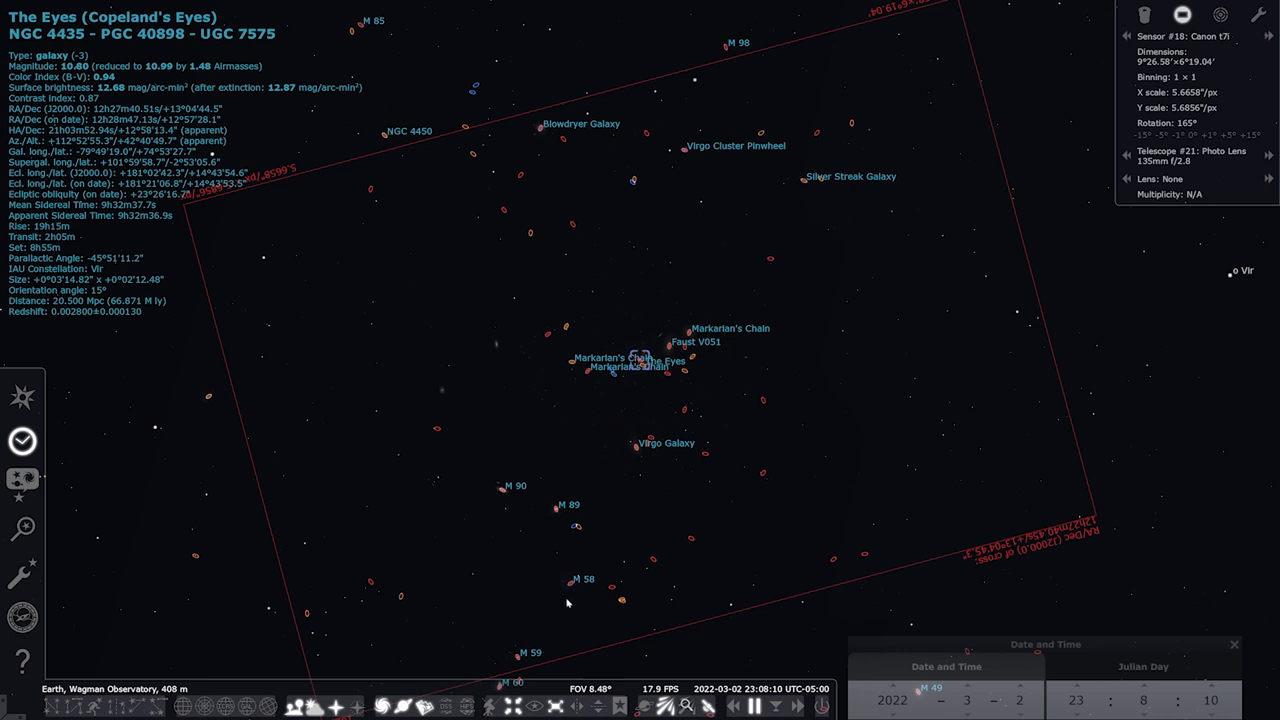
mouse_move(525, 664)
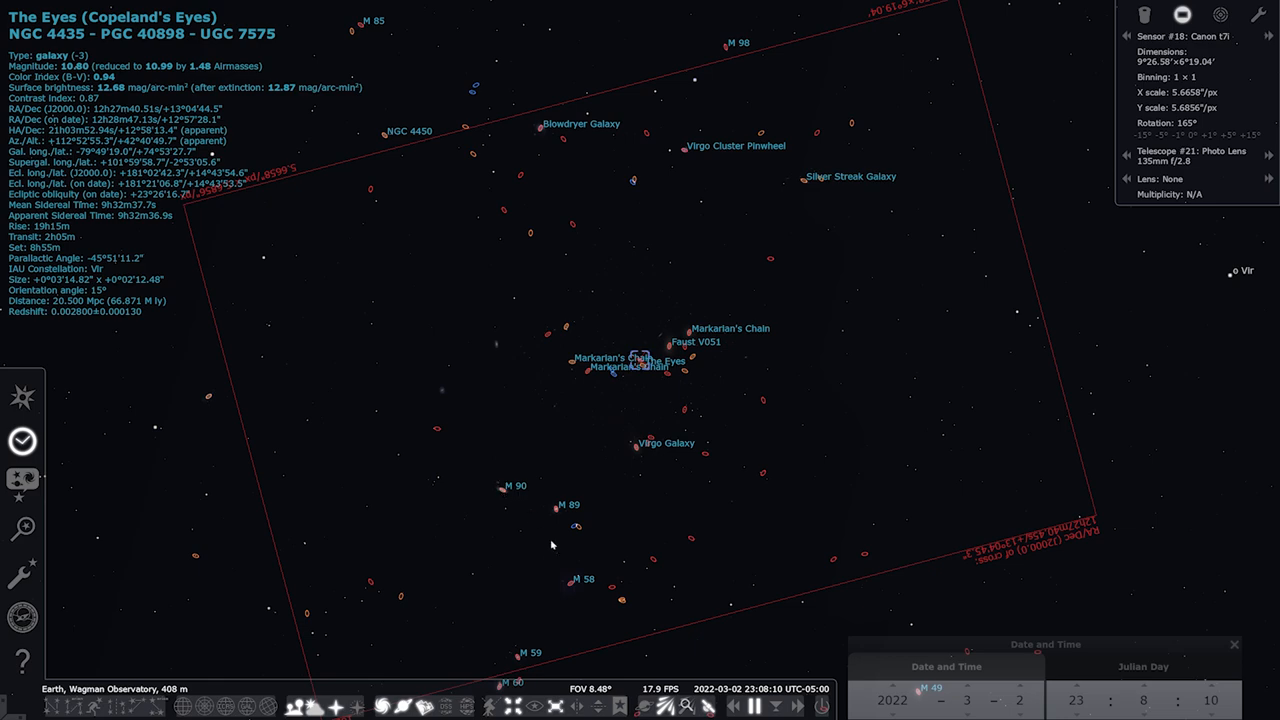
mouse_move(1052, 15)
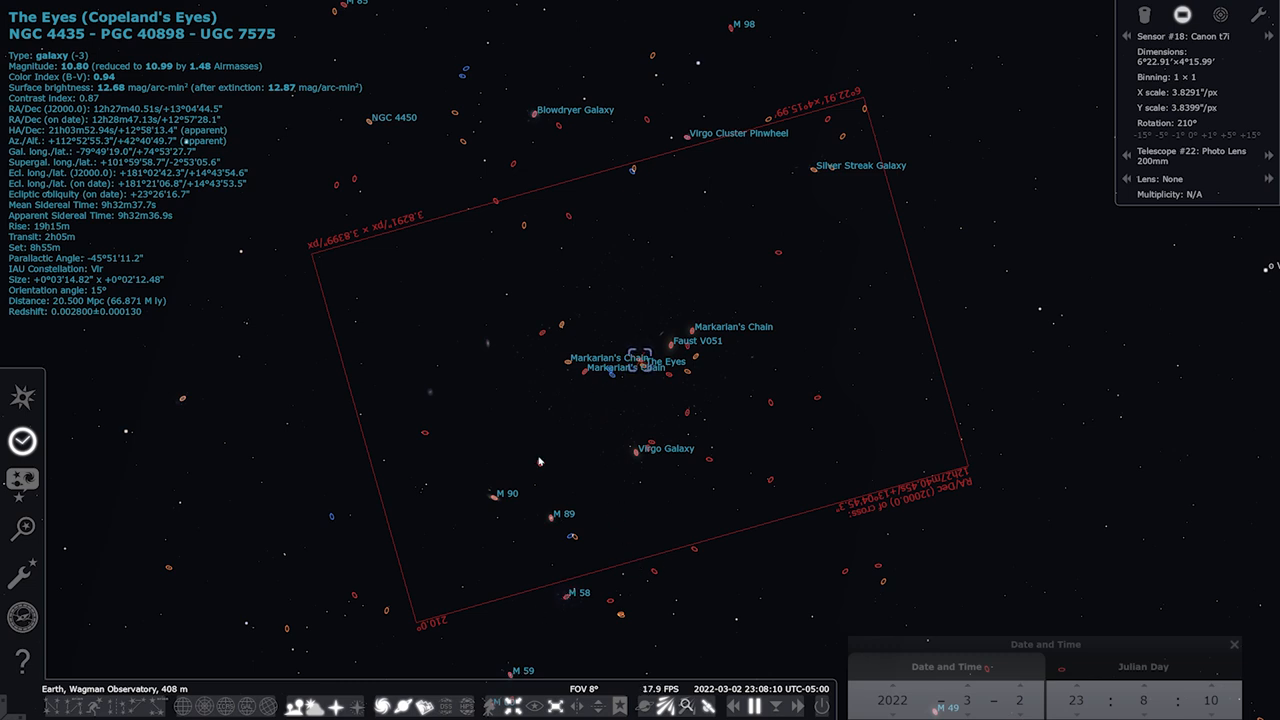
mouse_move(540, 459)
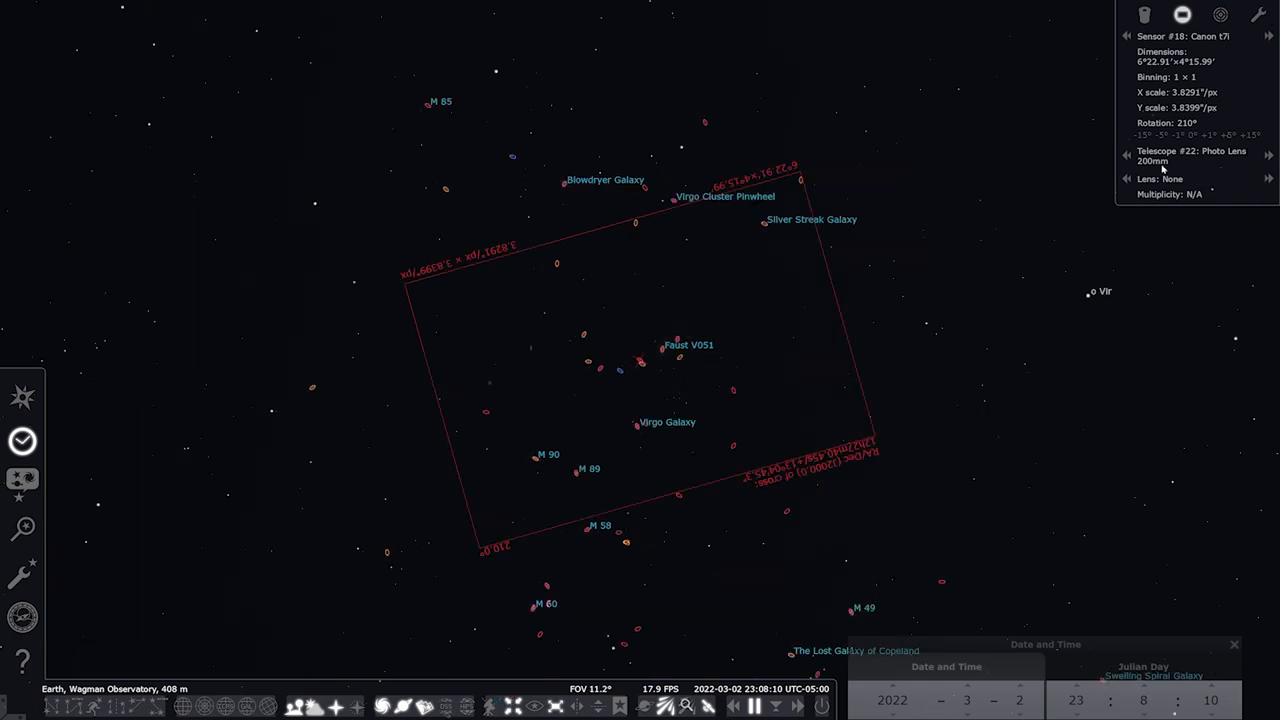
mouse_move(1269, 160)
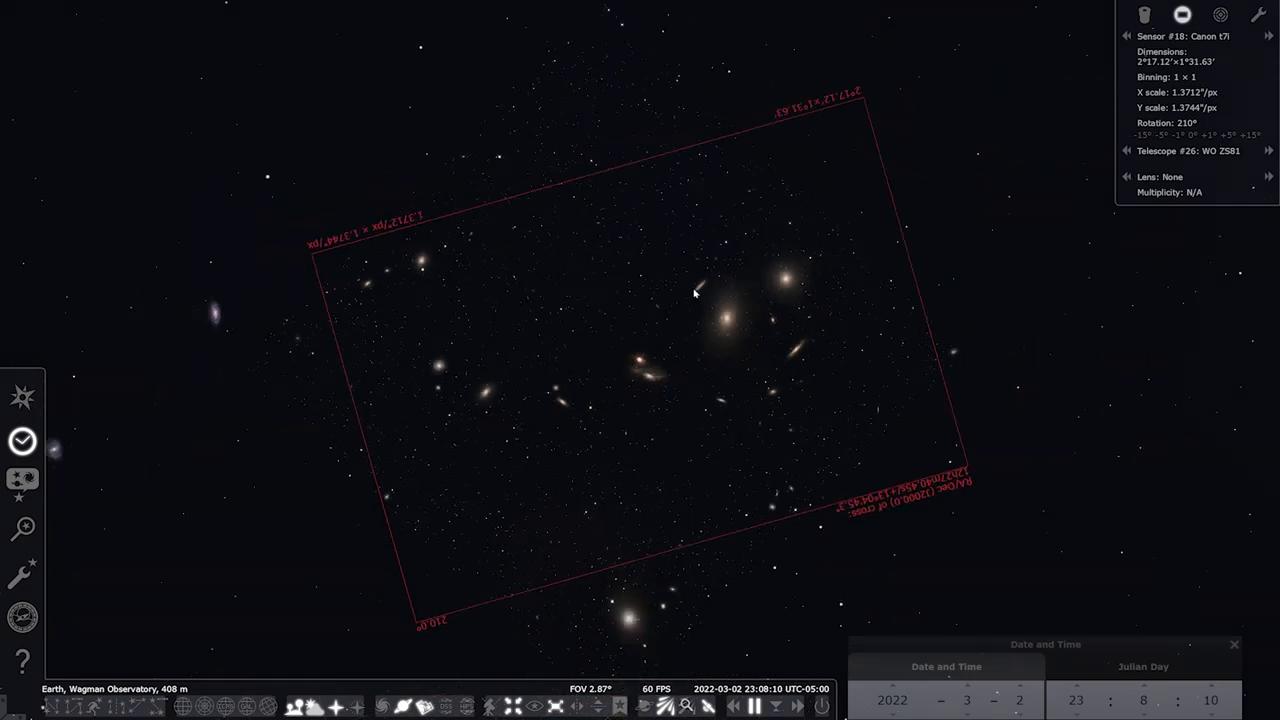
scroll("down", 3)
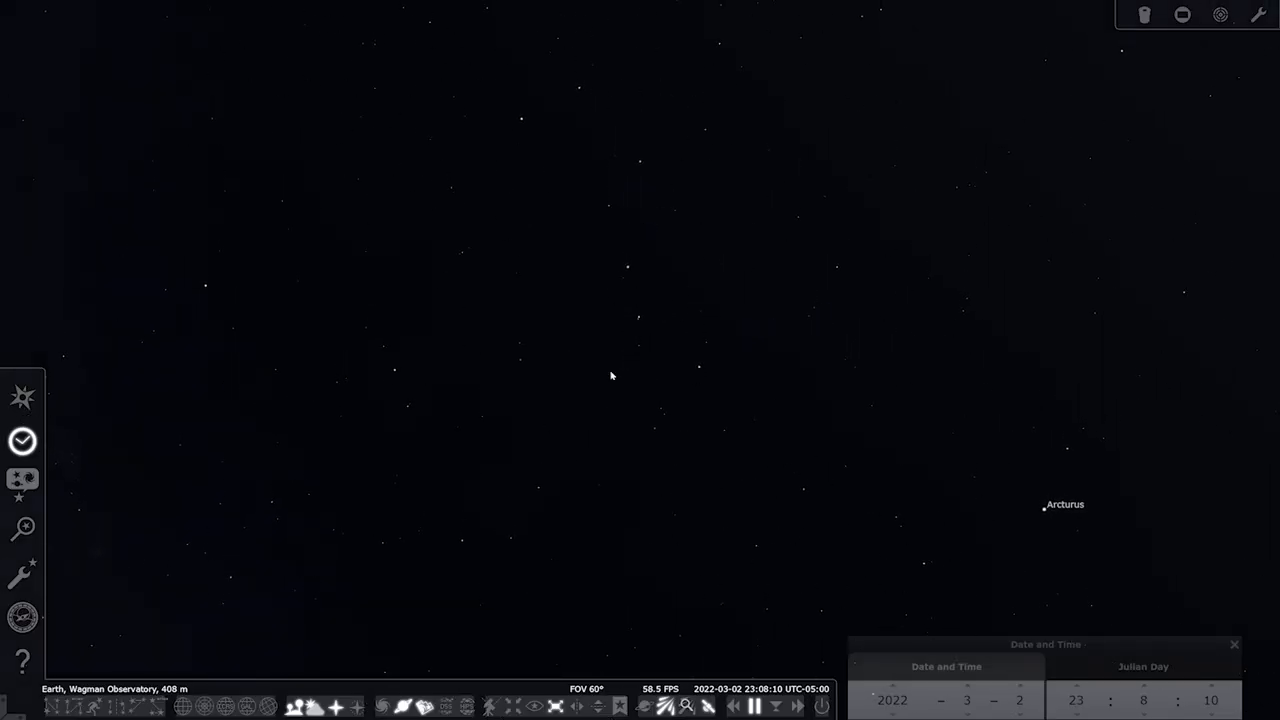
Step: Select the Pinwheel Galaxy M 101 beyond Mizar and Alkaid
left_click(158, 706)
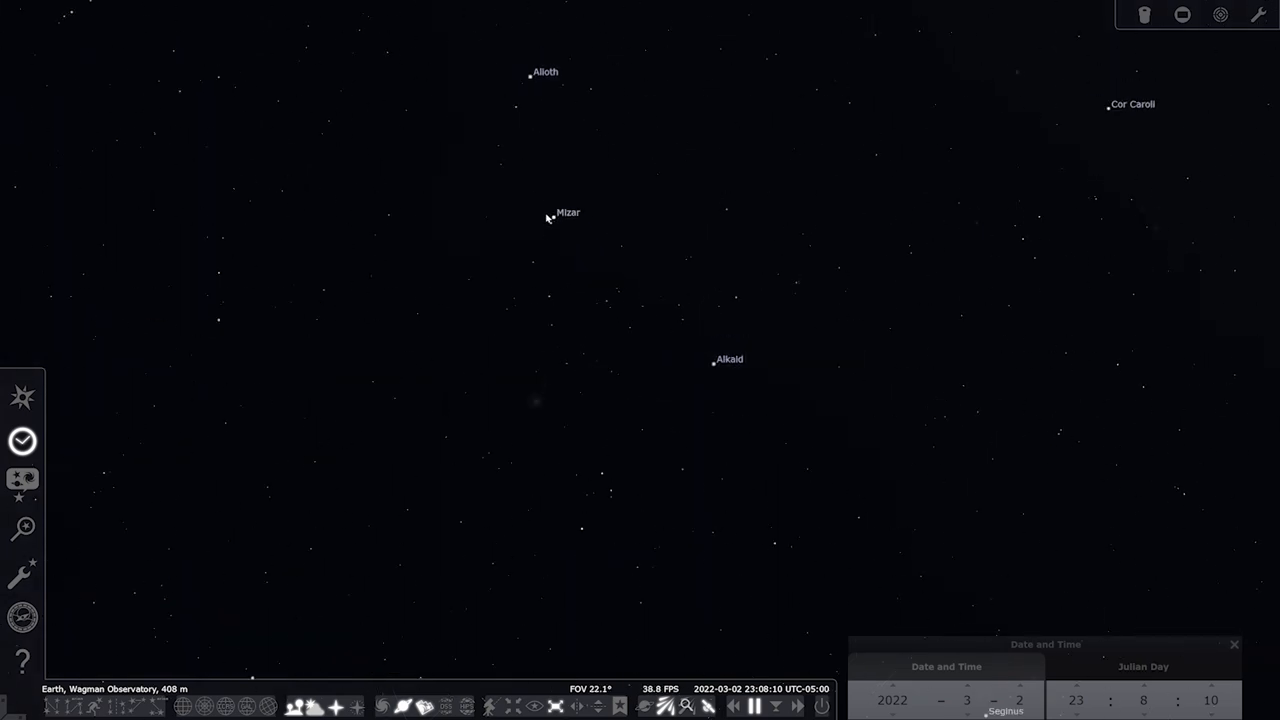
mouse_move(548, 273)
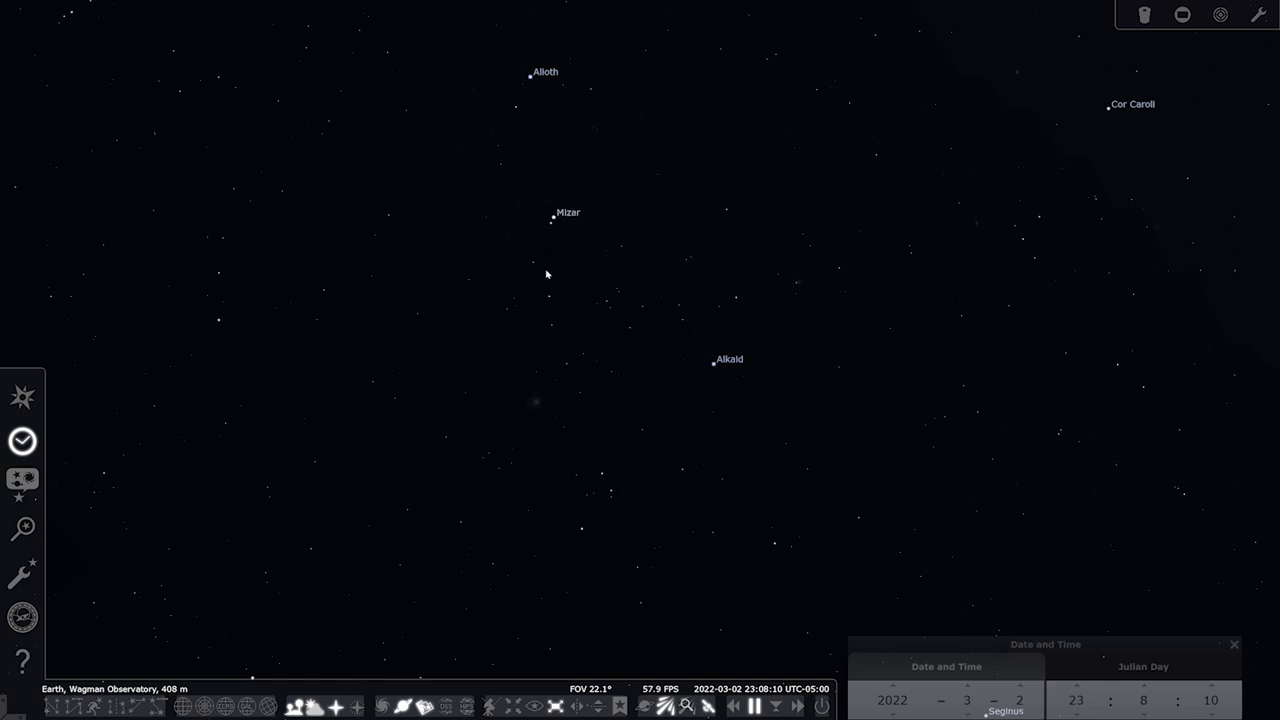
mouse_move(546, 214)
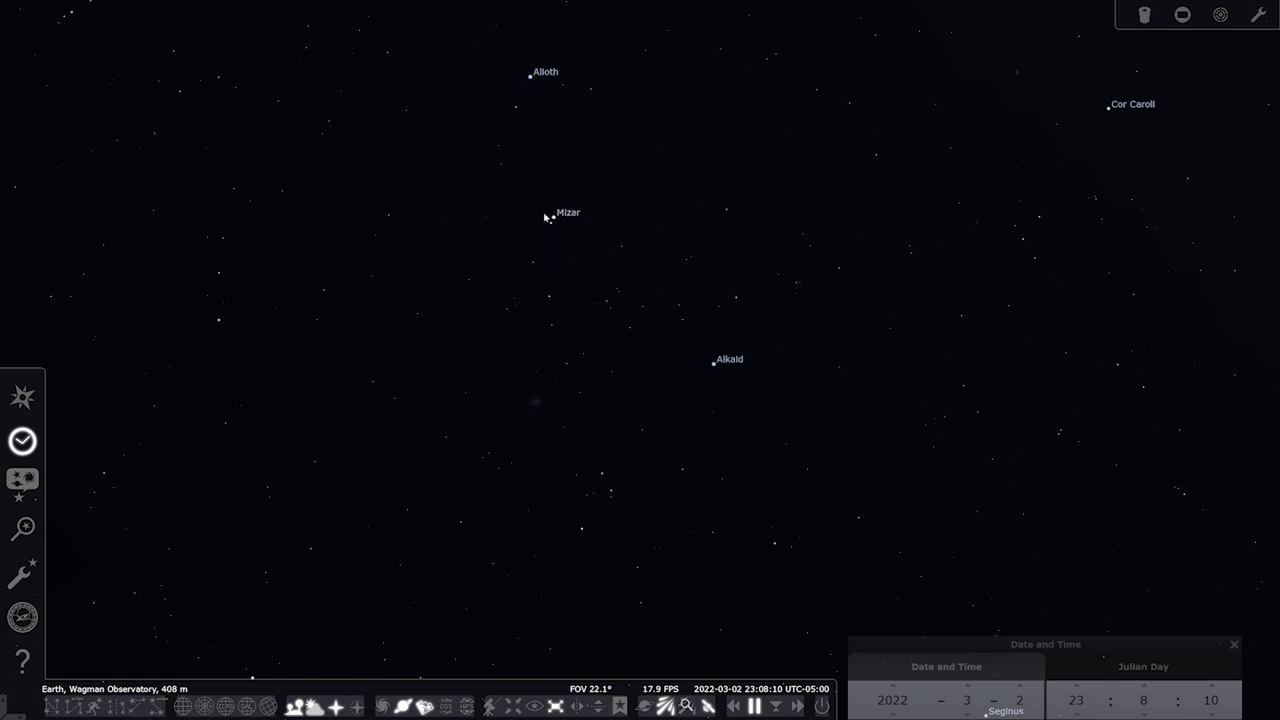
mouse_move(541, 336)
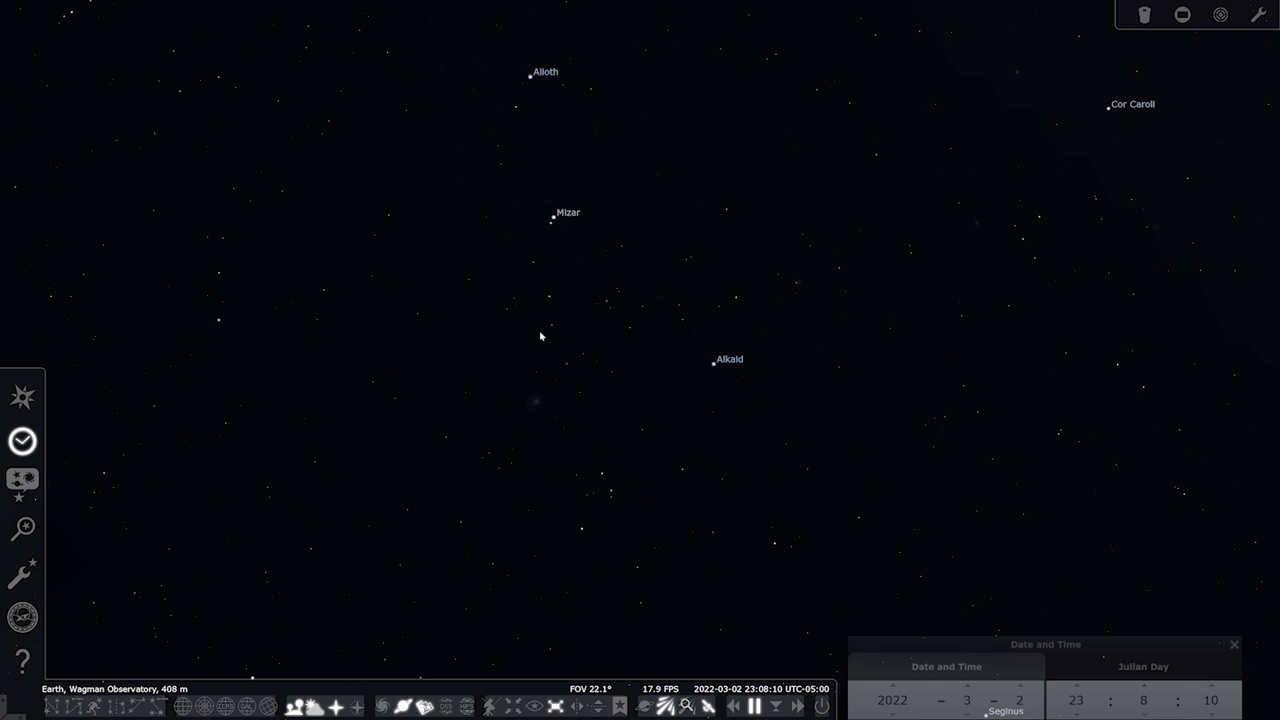
mouse_move(542, 401)
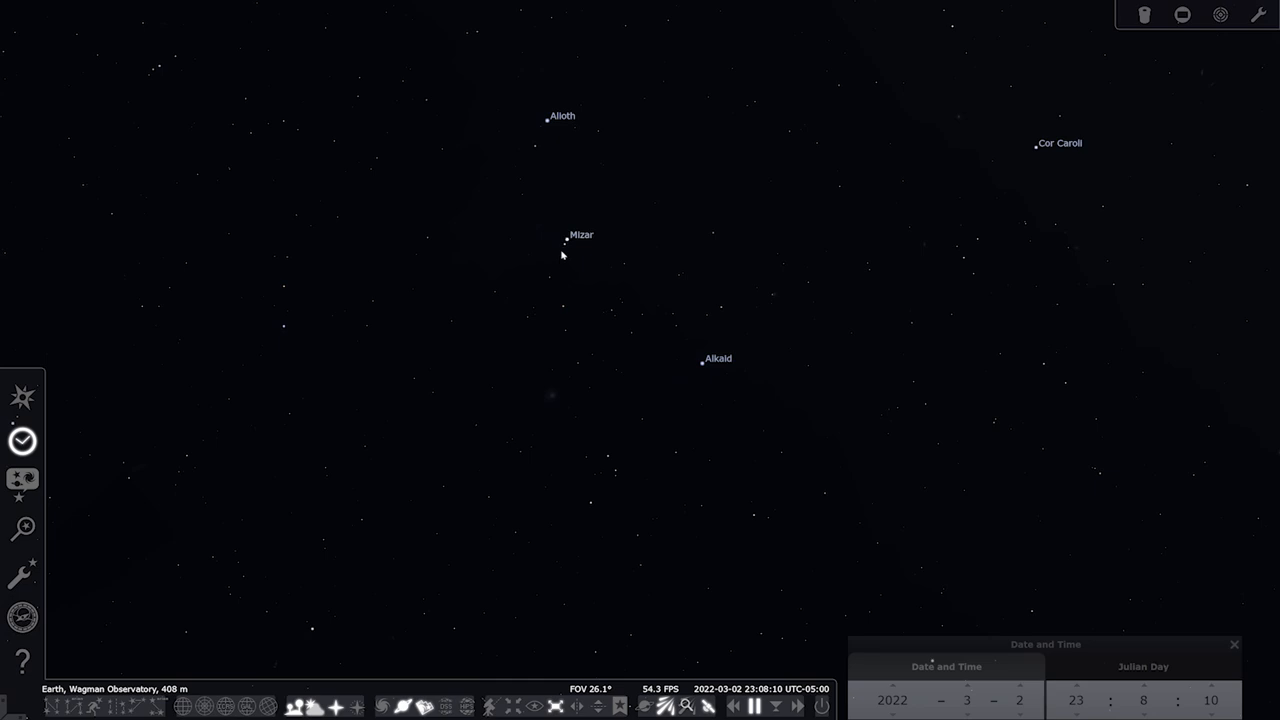
mouse_move(550, 387)
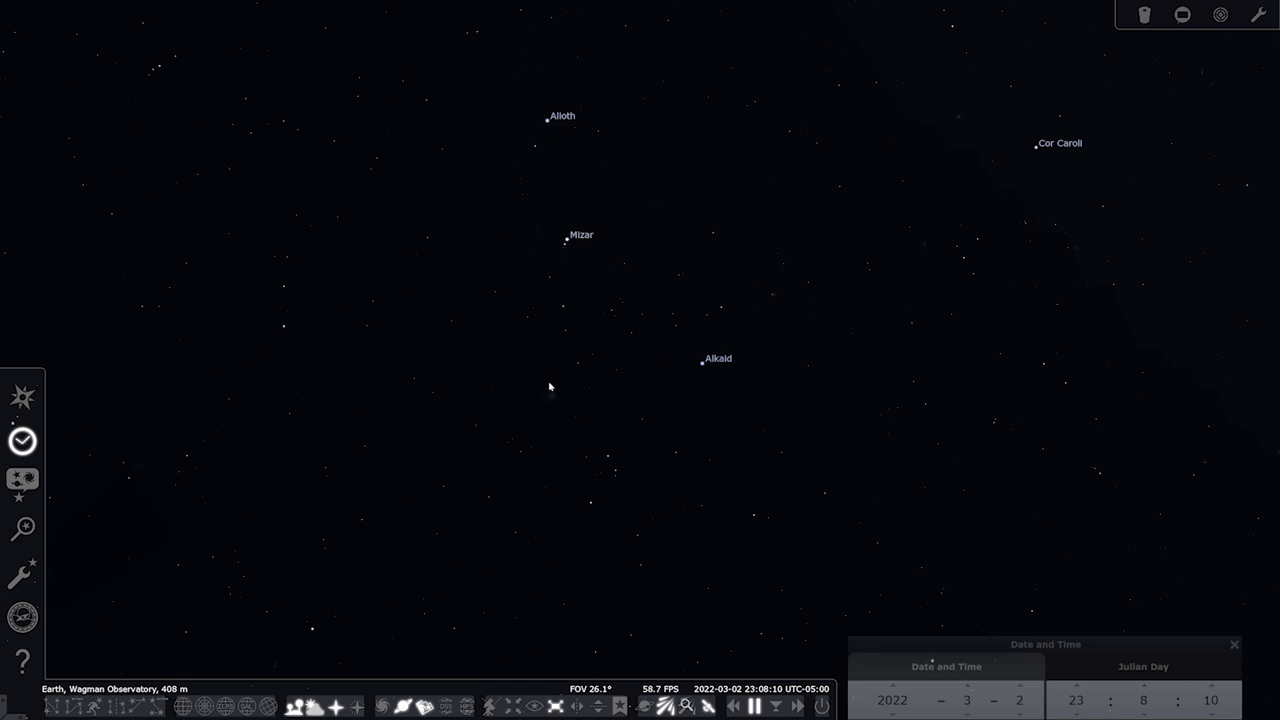
mouse_move(648, 209)
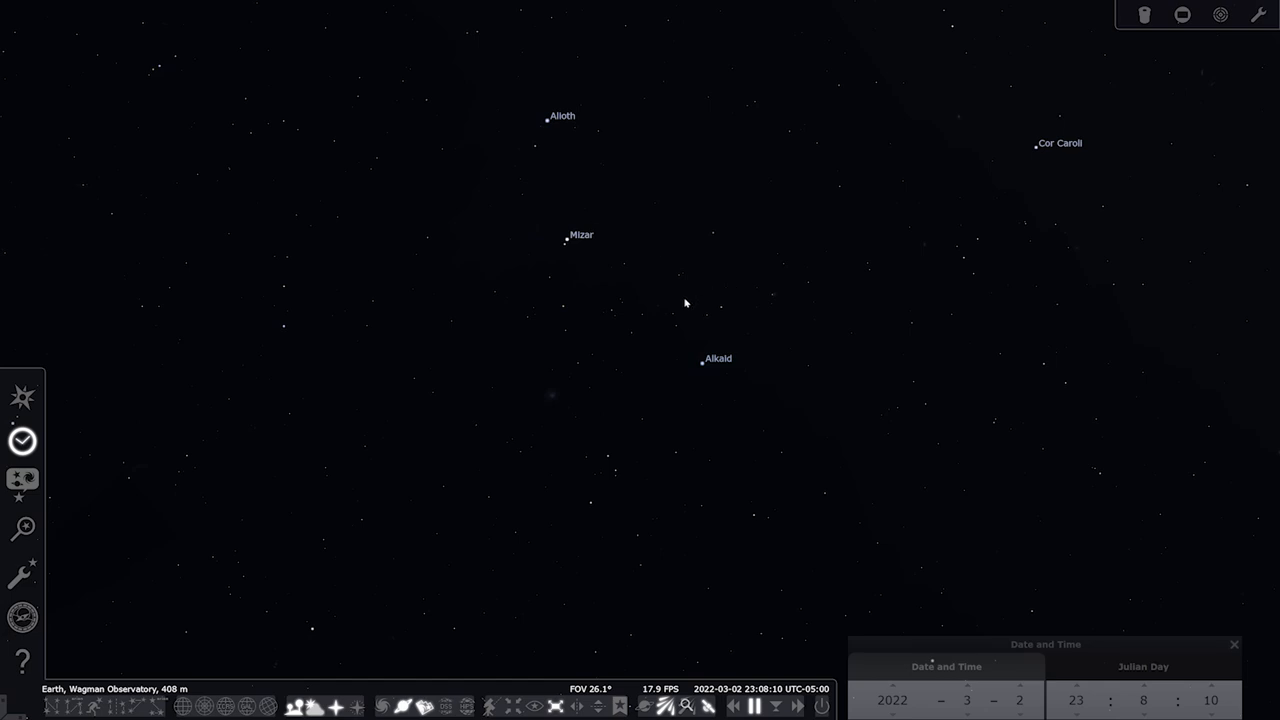
mouse_move(552, 402)
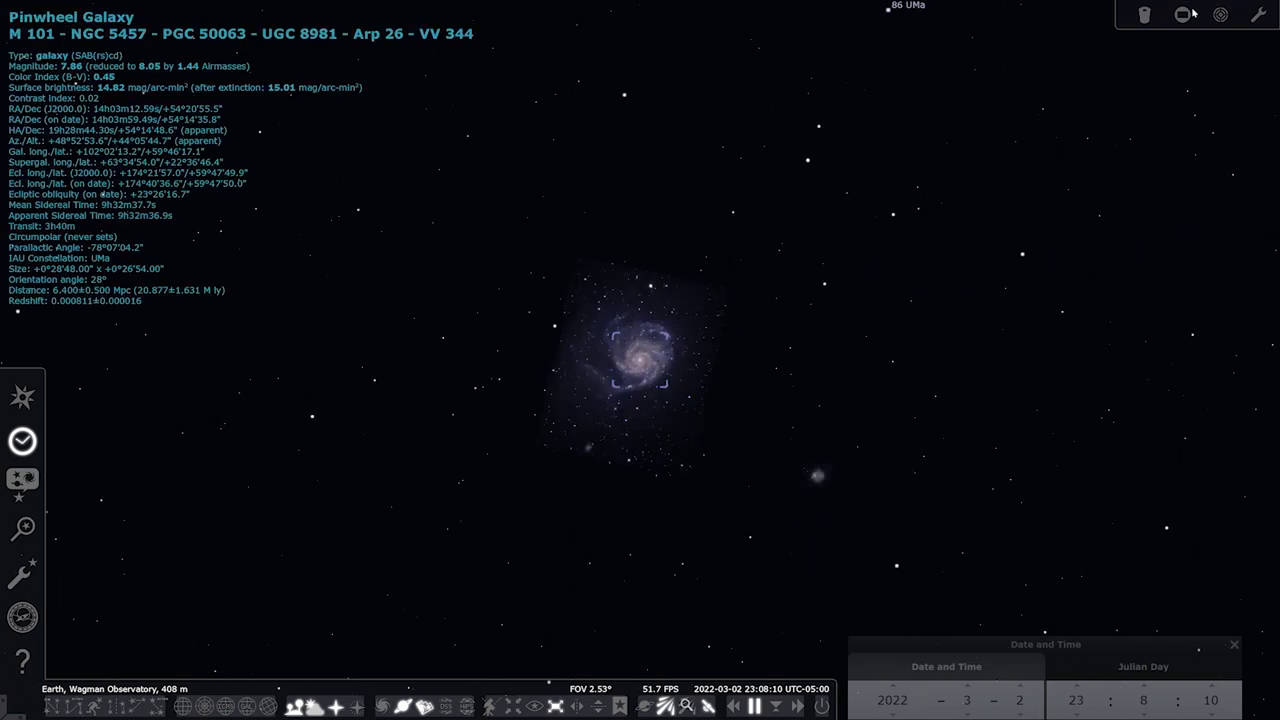
Step: Turn on the camera sensor frame overlay and zoom out to fit M101
left_click(1186, 16)
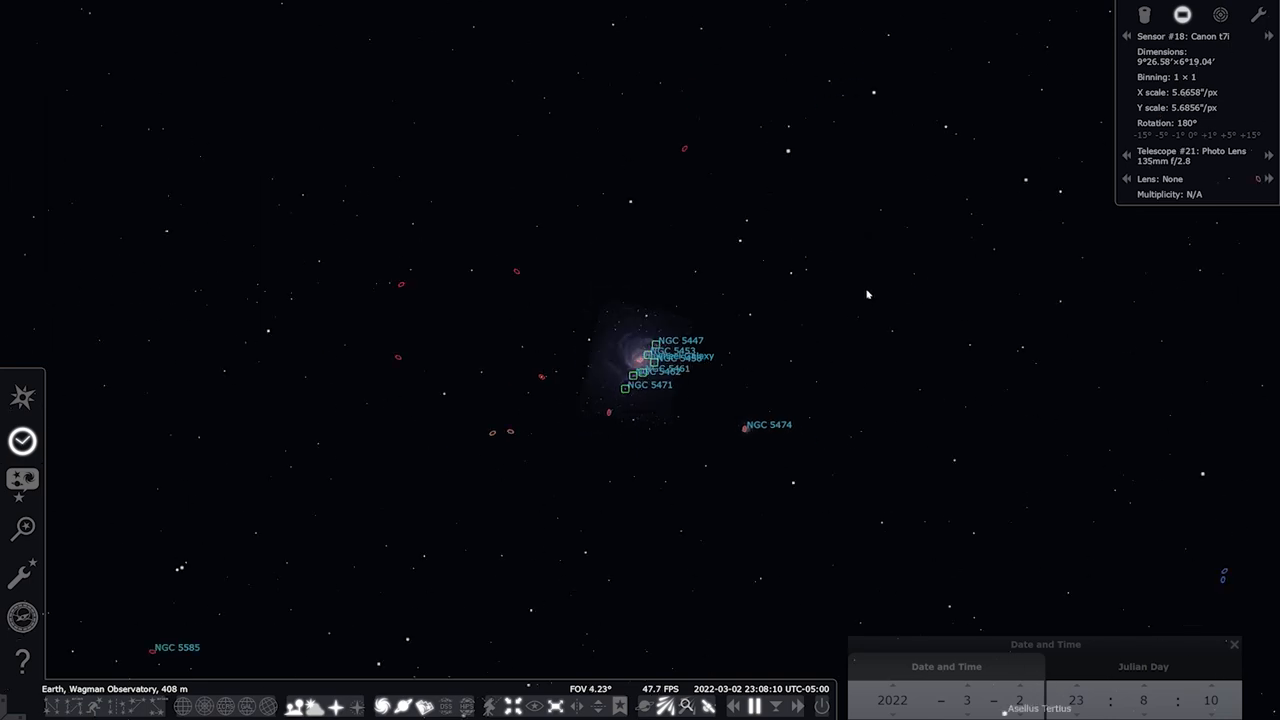
scroll("down", 3)
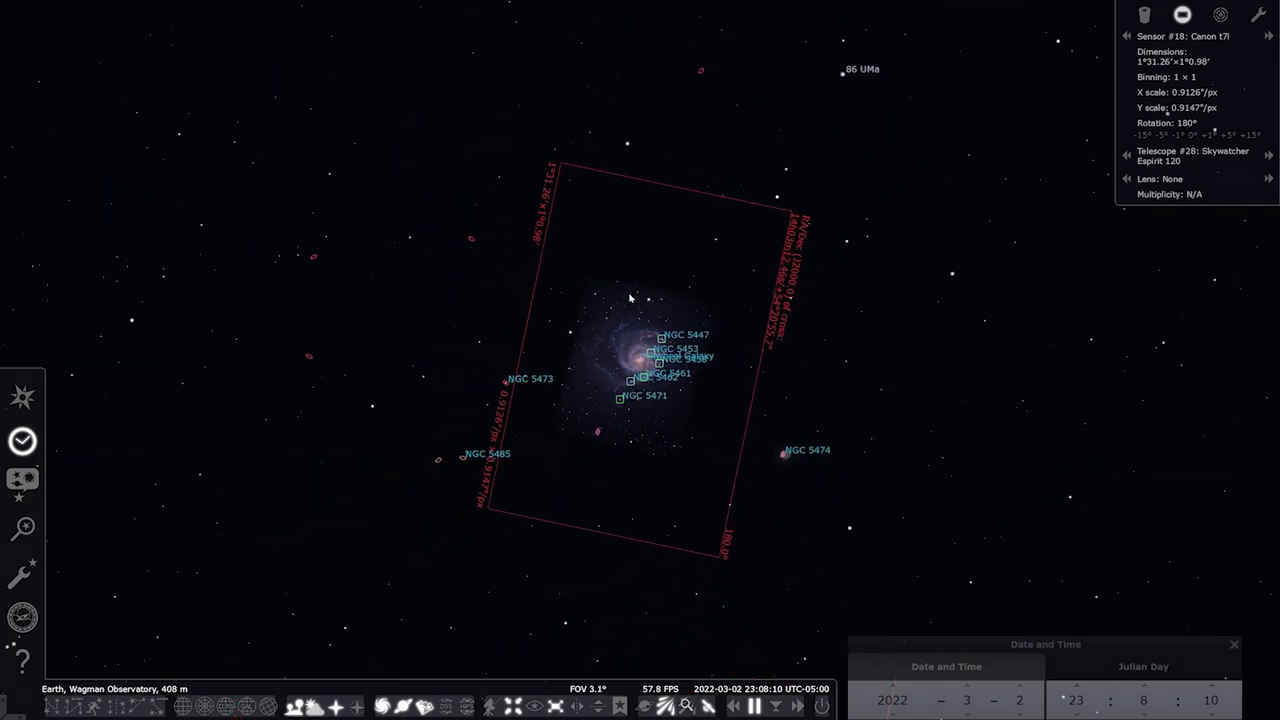
scroll("down", 3)
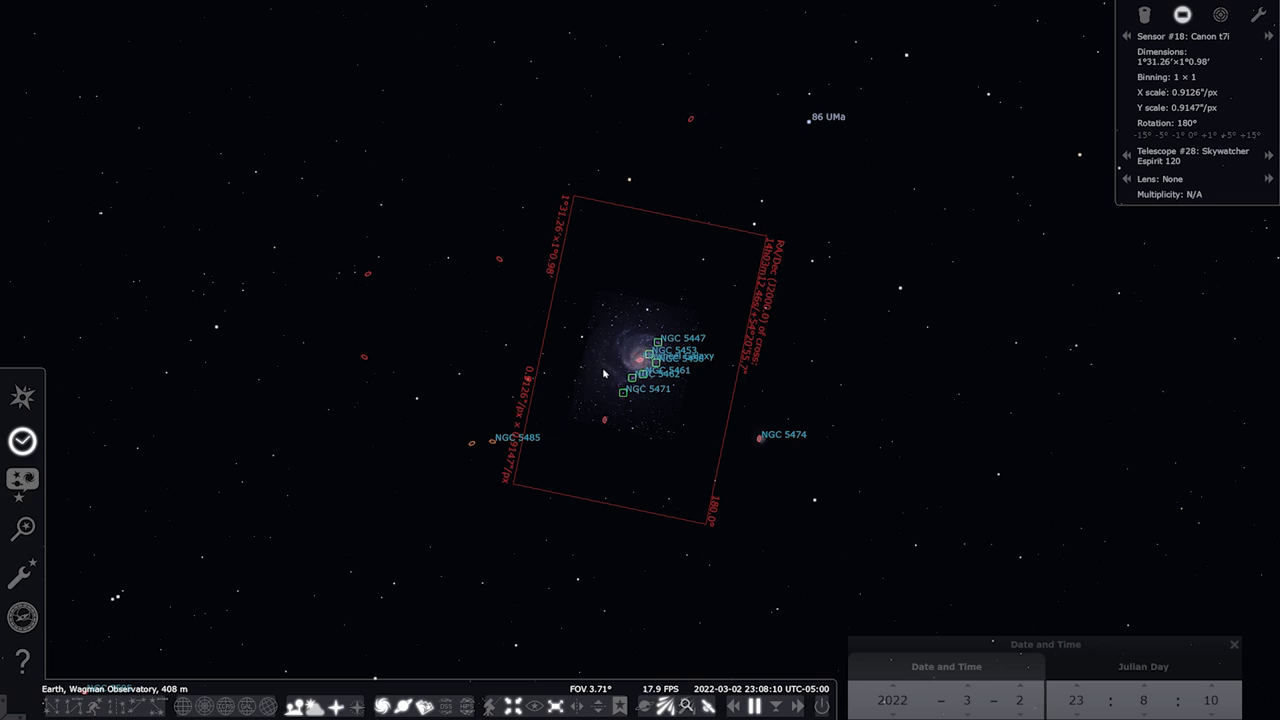
mouse_move(599, 387)
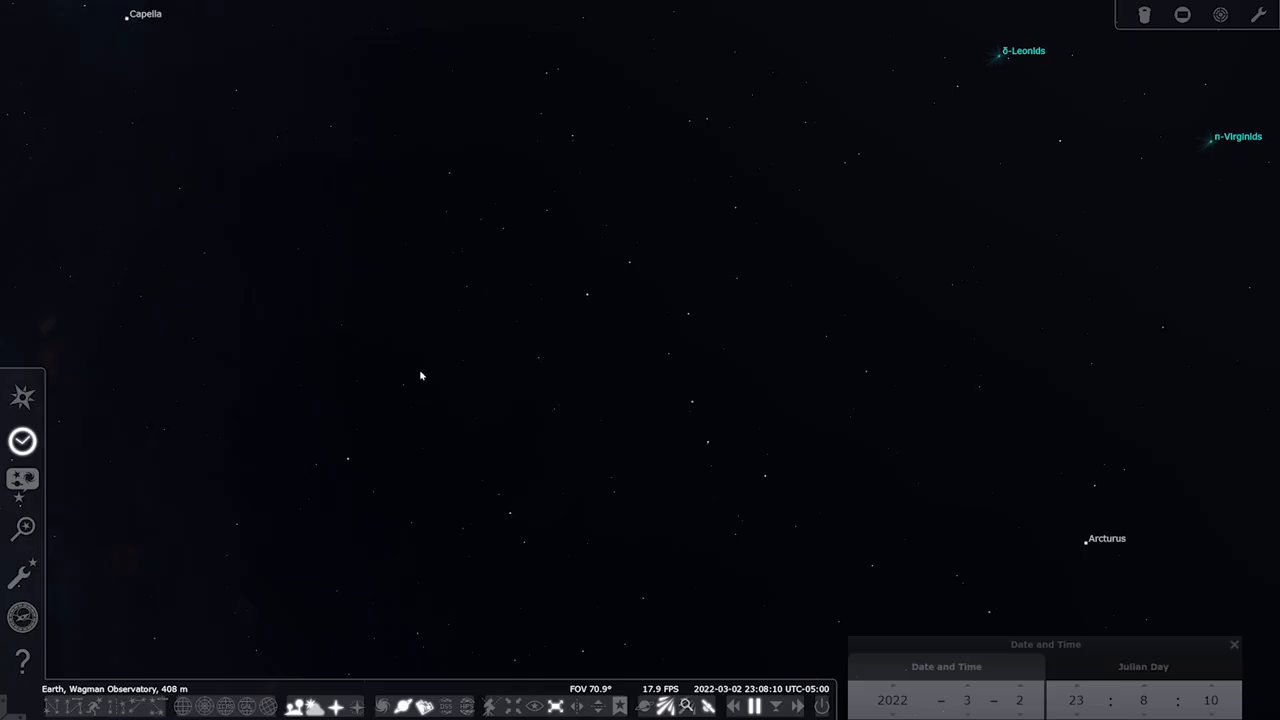
mouse_move(175, 695)
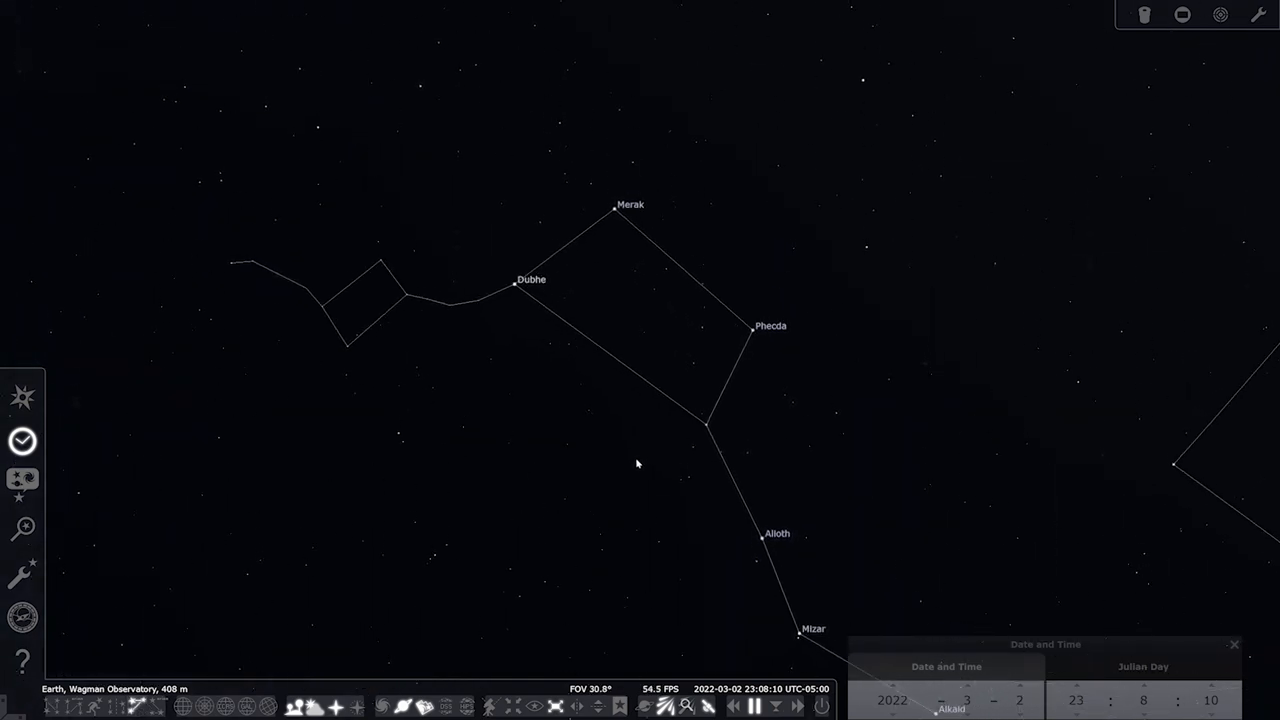
mouse_move(555, 274)
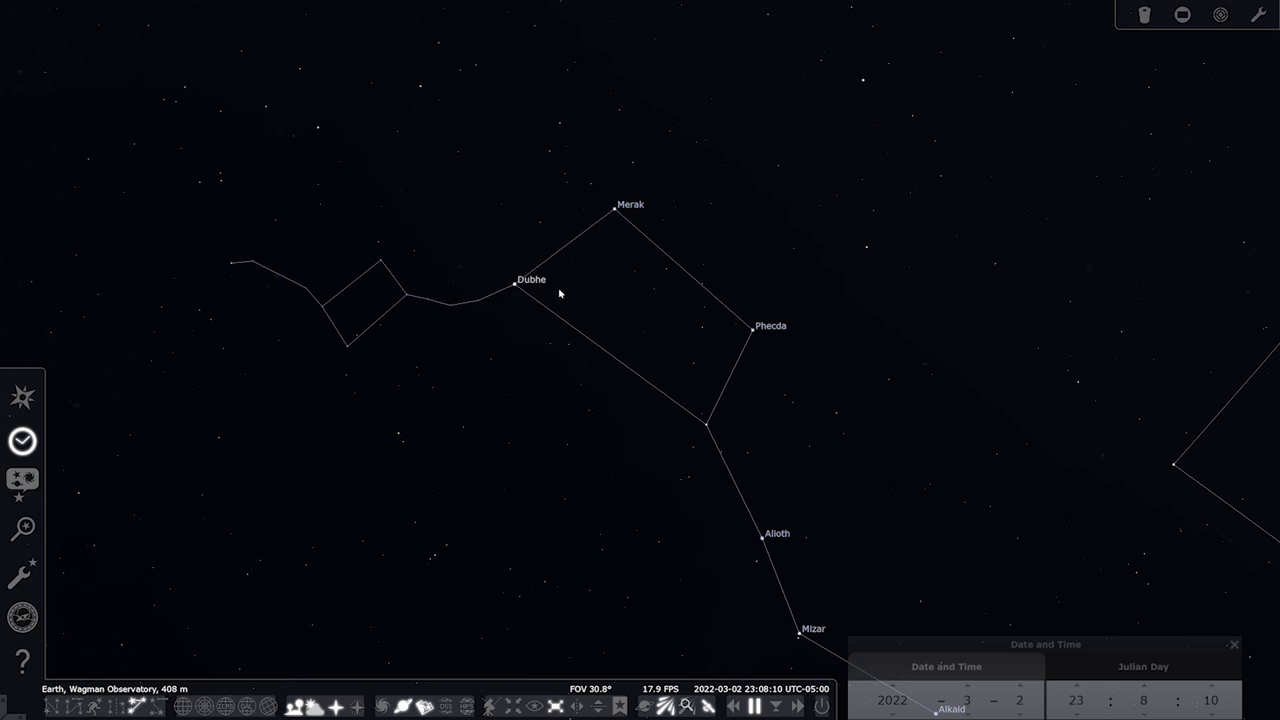
mouse_move(377, 284)
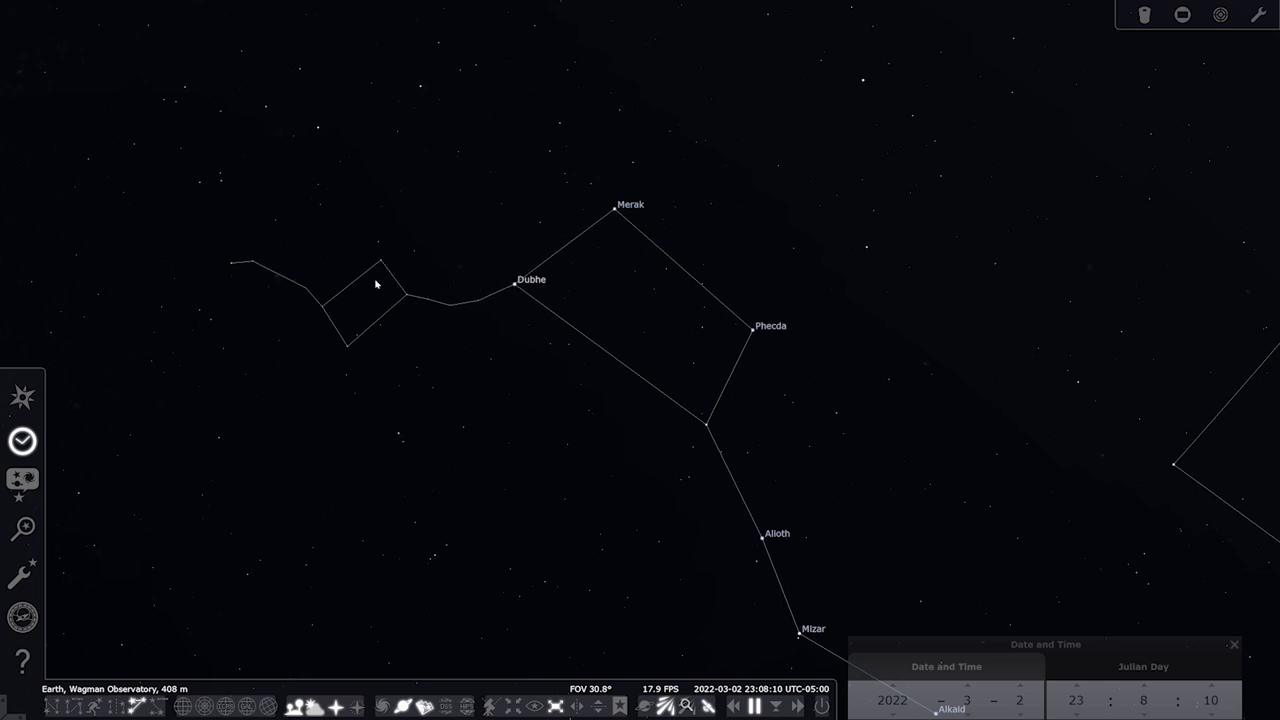
mouse_move(373, 669)
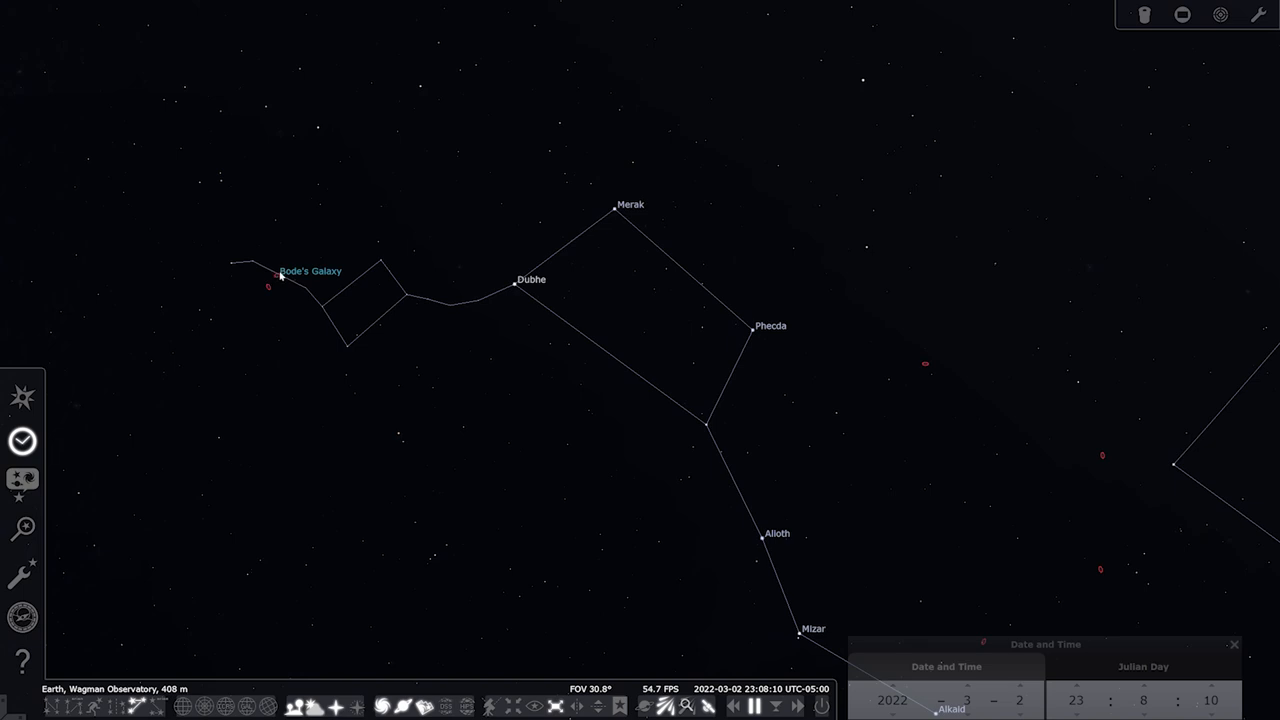
left_click(275, 273)
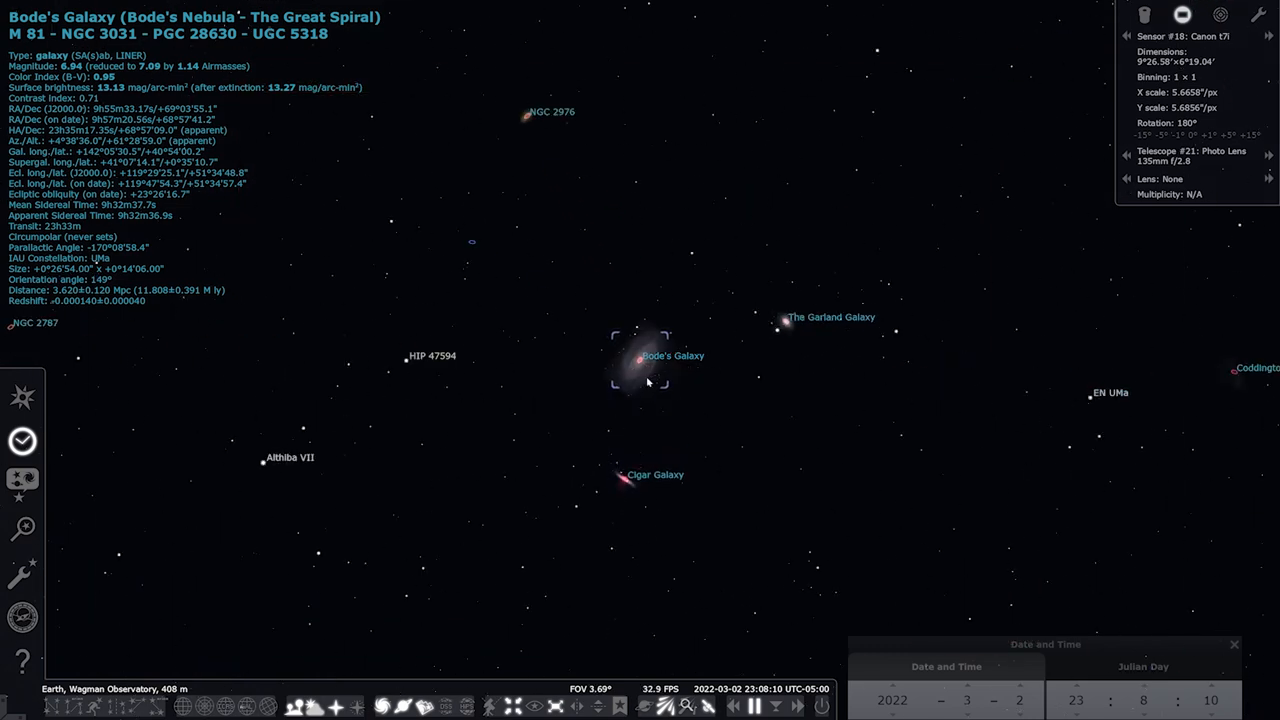
scroll("down", 3)
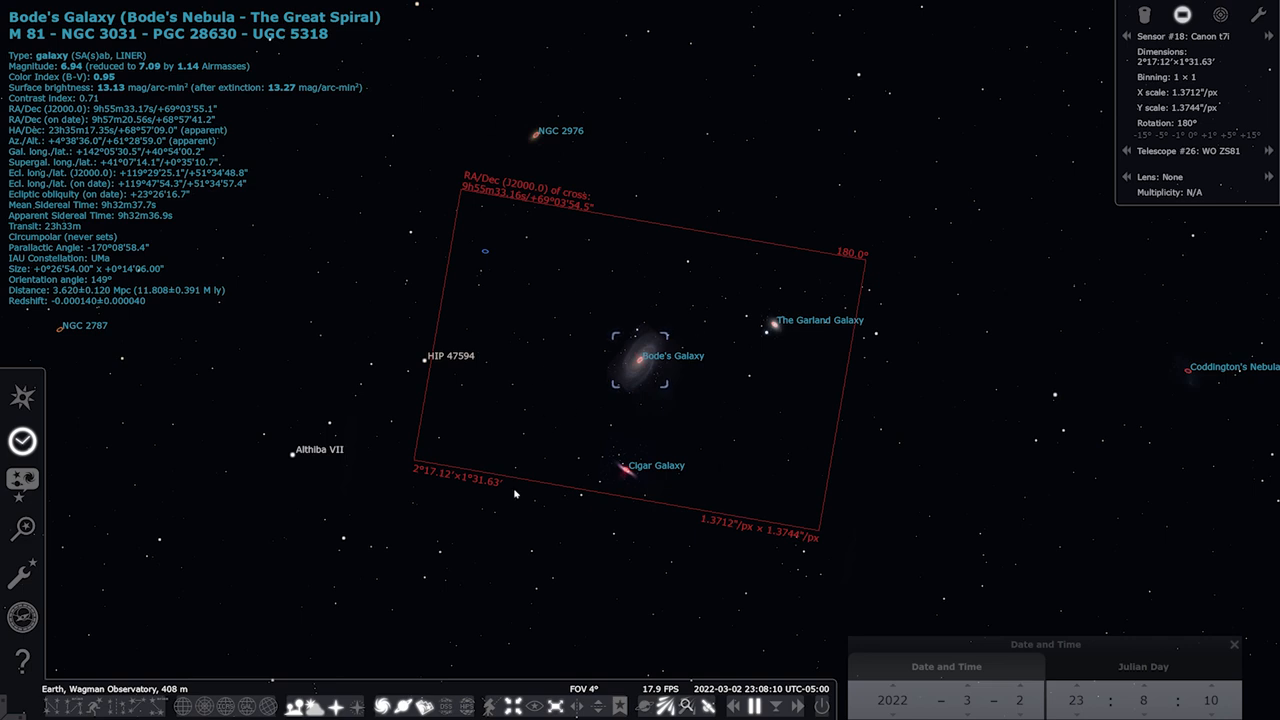
mouse_move(621, 425)
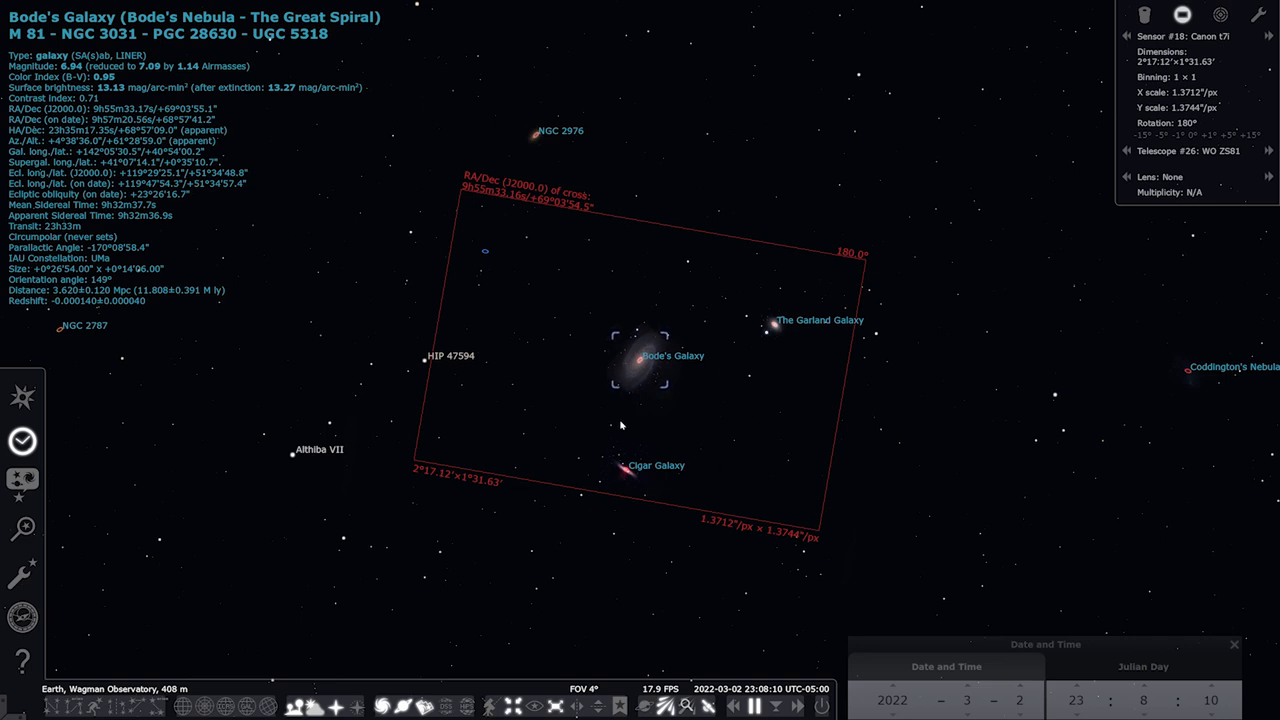
mouse_move(1200, 115)
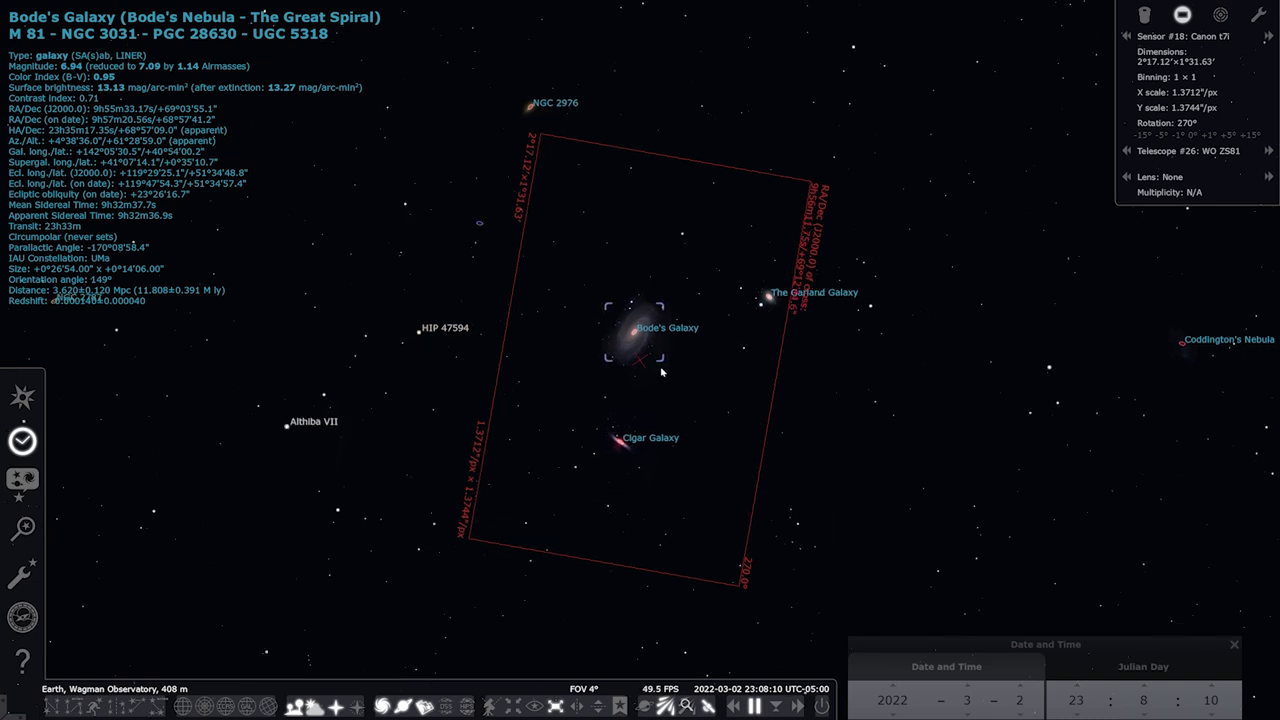
mouse_move(580, 347)
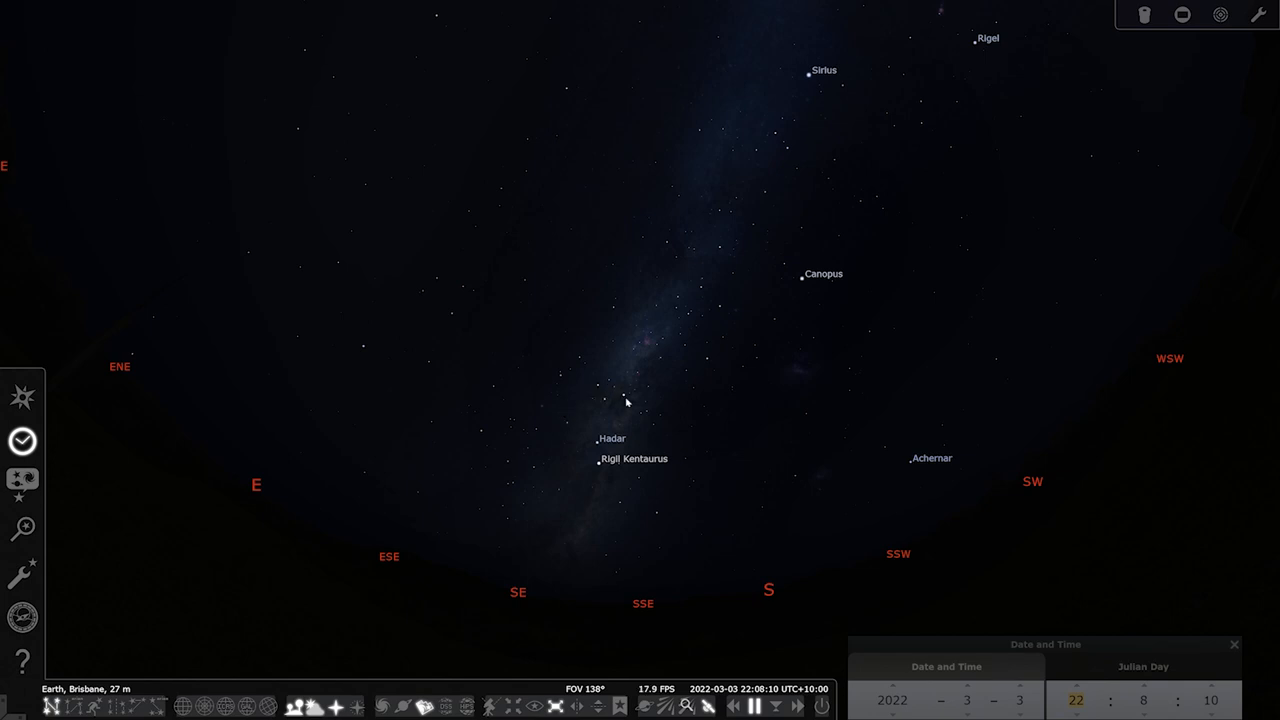
Step: Select Acrux in the Southern Cross
left_click(626, 418)
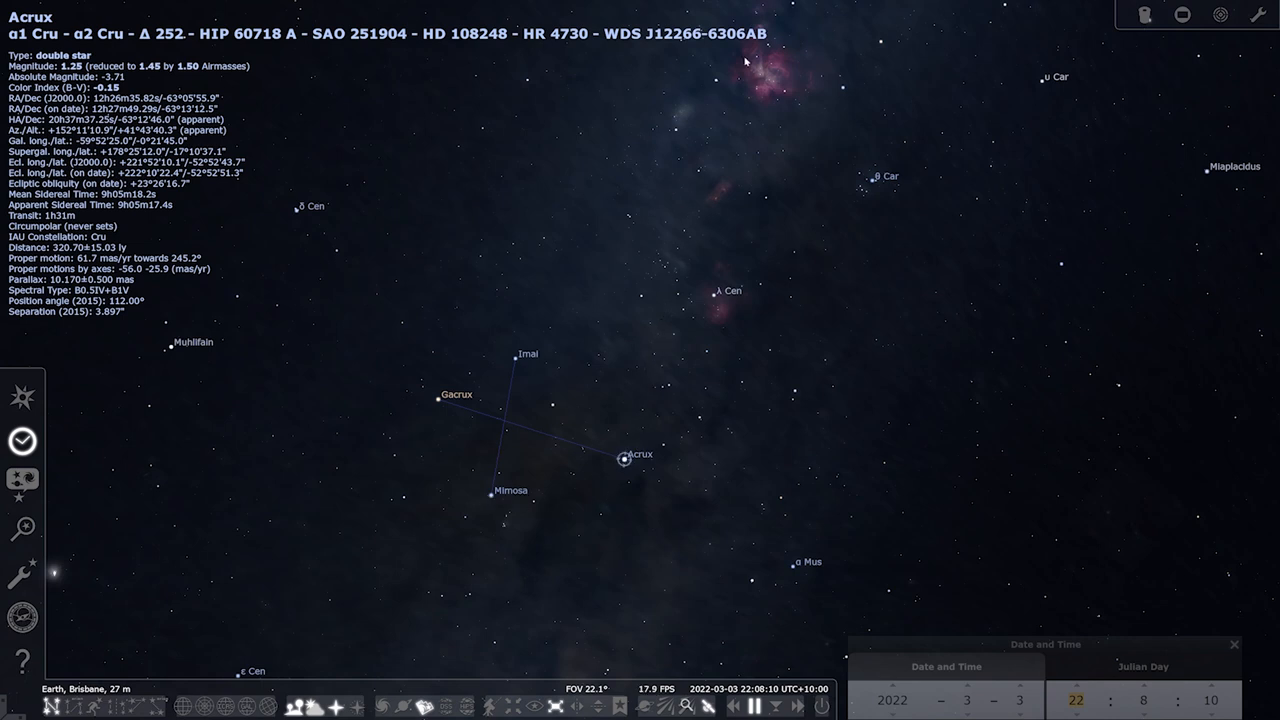
mouse_move(715, 299)
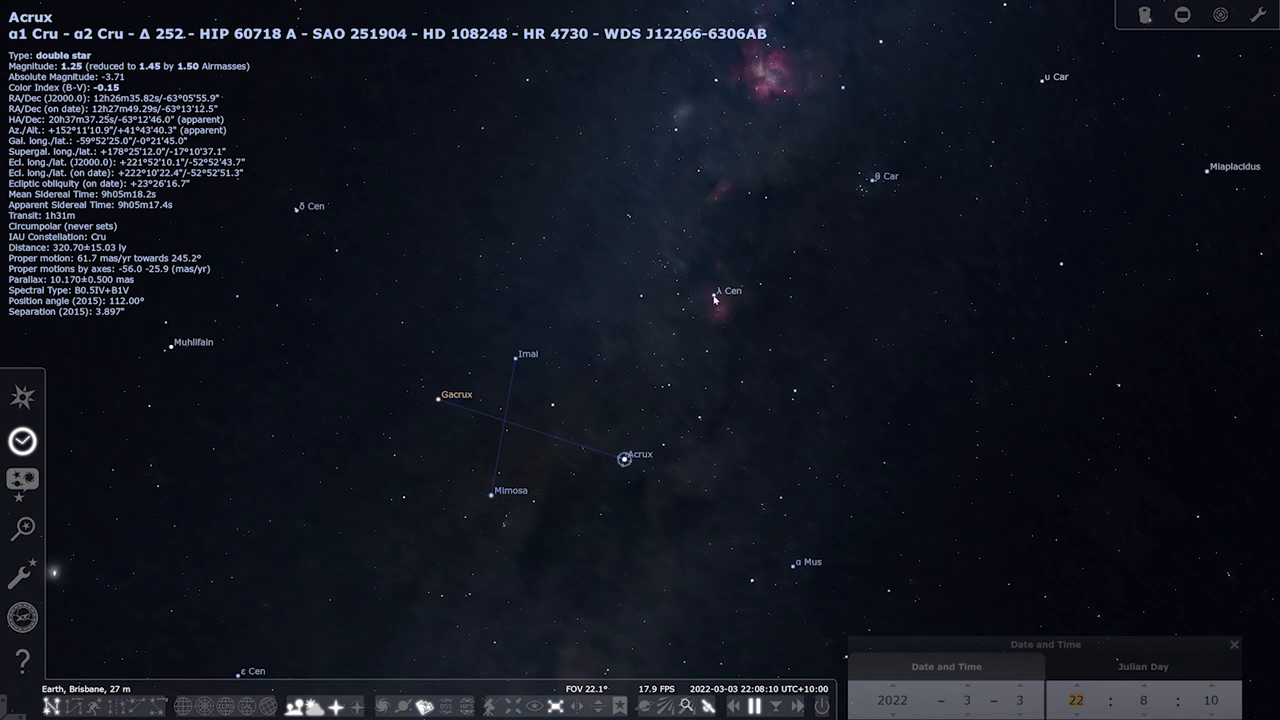
mouse_move(743, 237)
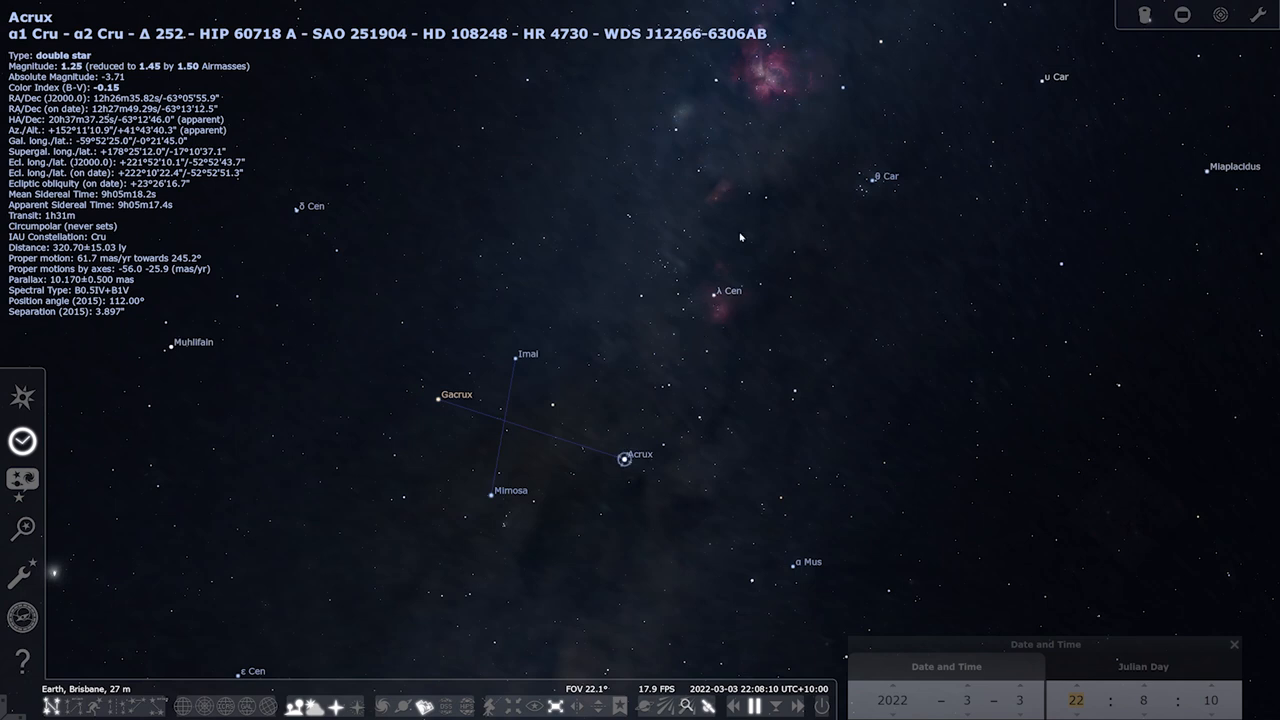
mouse_move(744, 150)
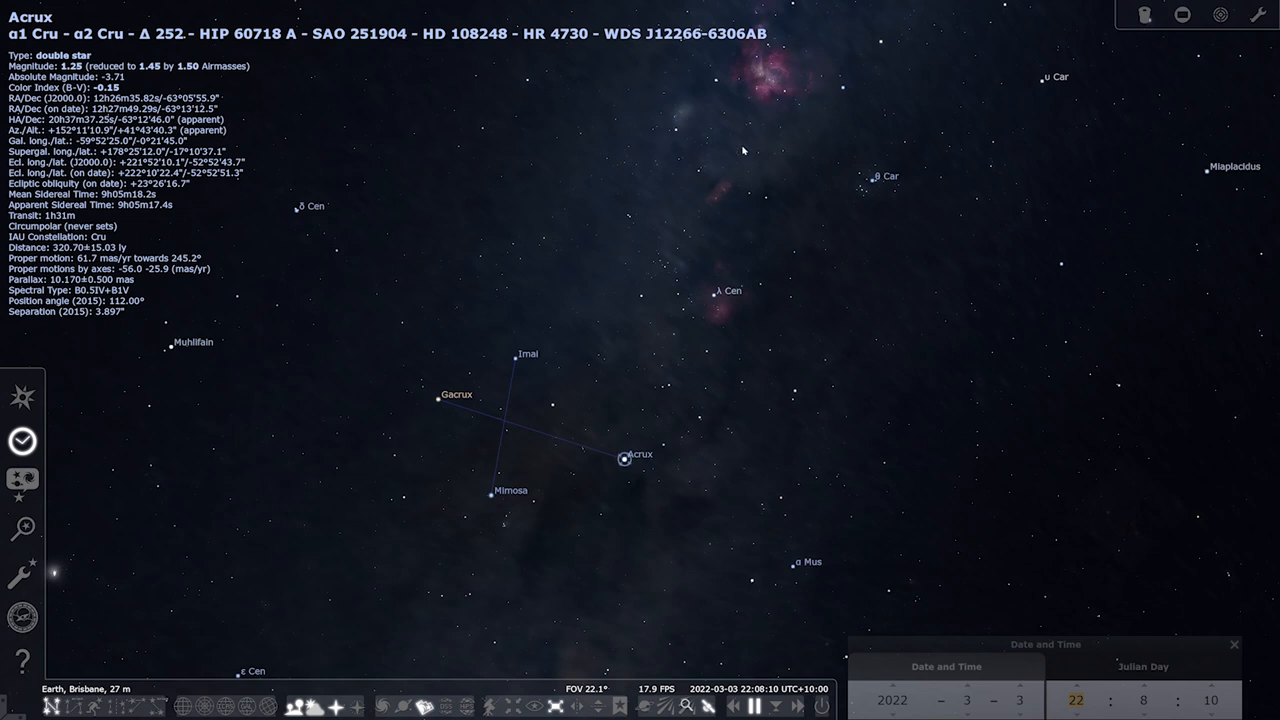
mouse_move(746, 249)
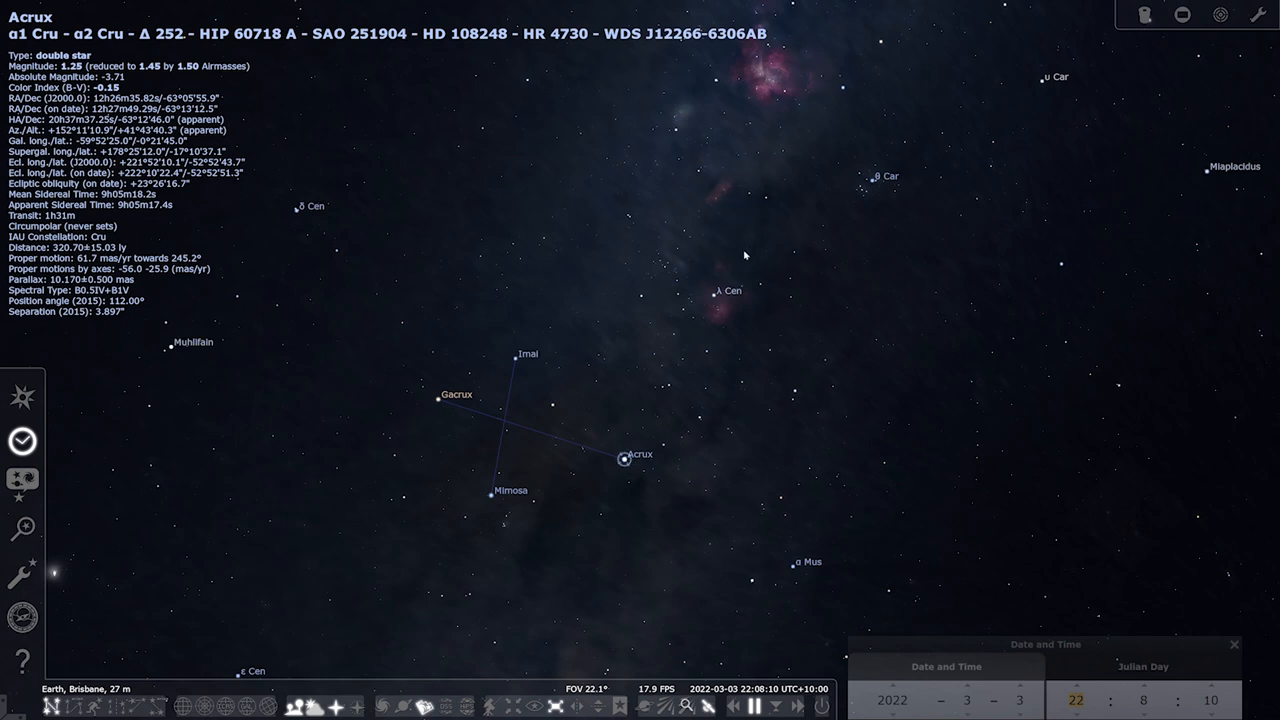
mouse_move(718, 249)
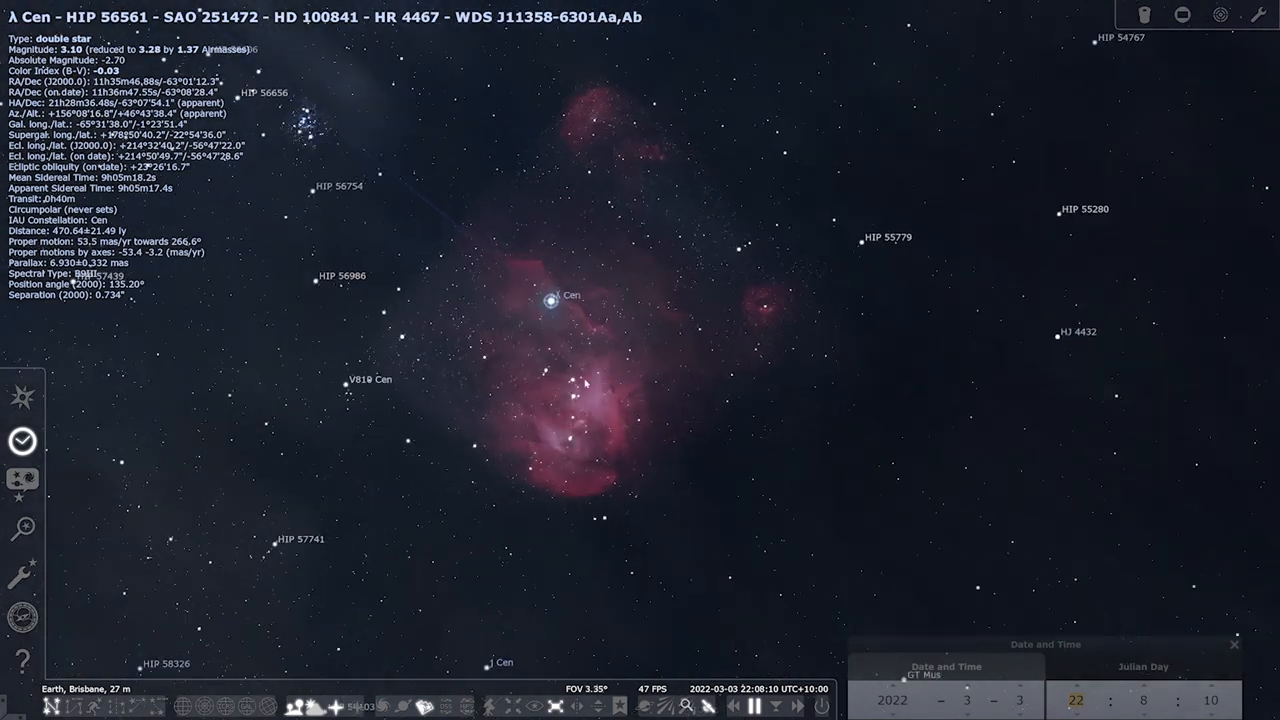
Step: Zoom in on the Wishing Well Cluster
scroll("up", 3)
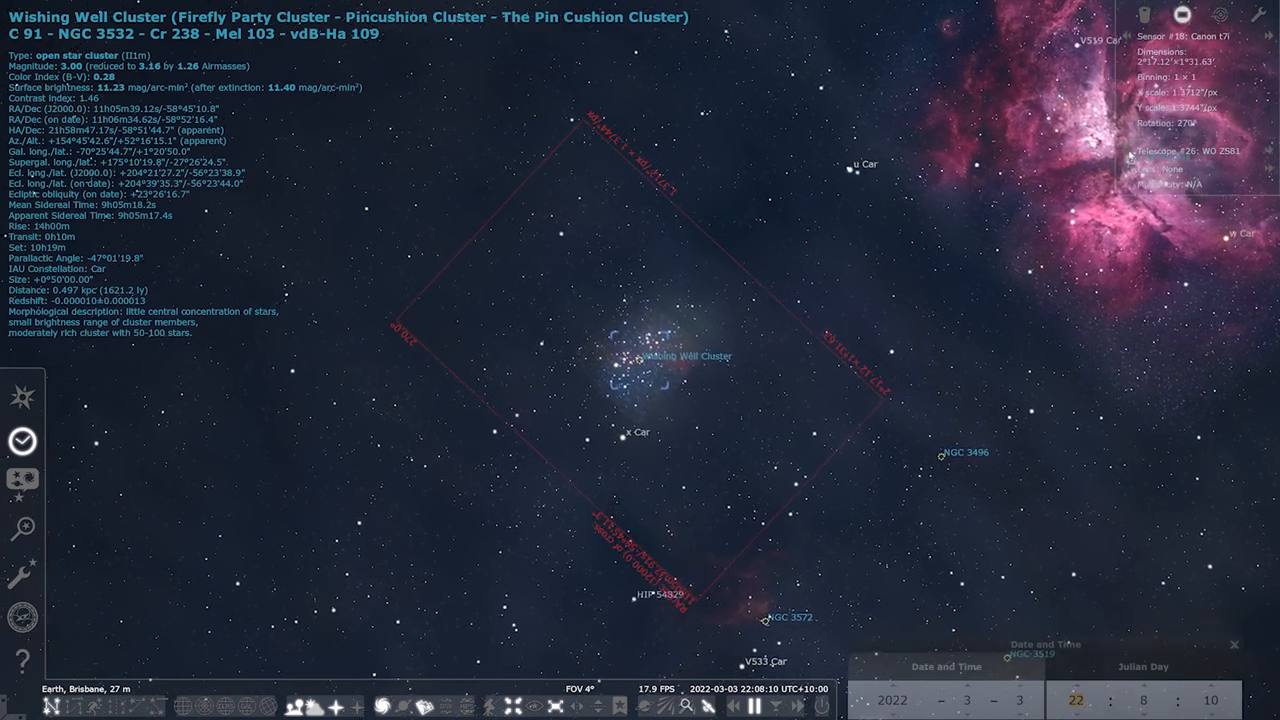
Step: Zoom in on the Wishing Well Cluster inside the Esprit 120 sensor frame, rotated 15°
scroll("down", 3)
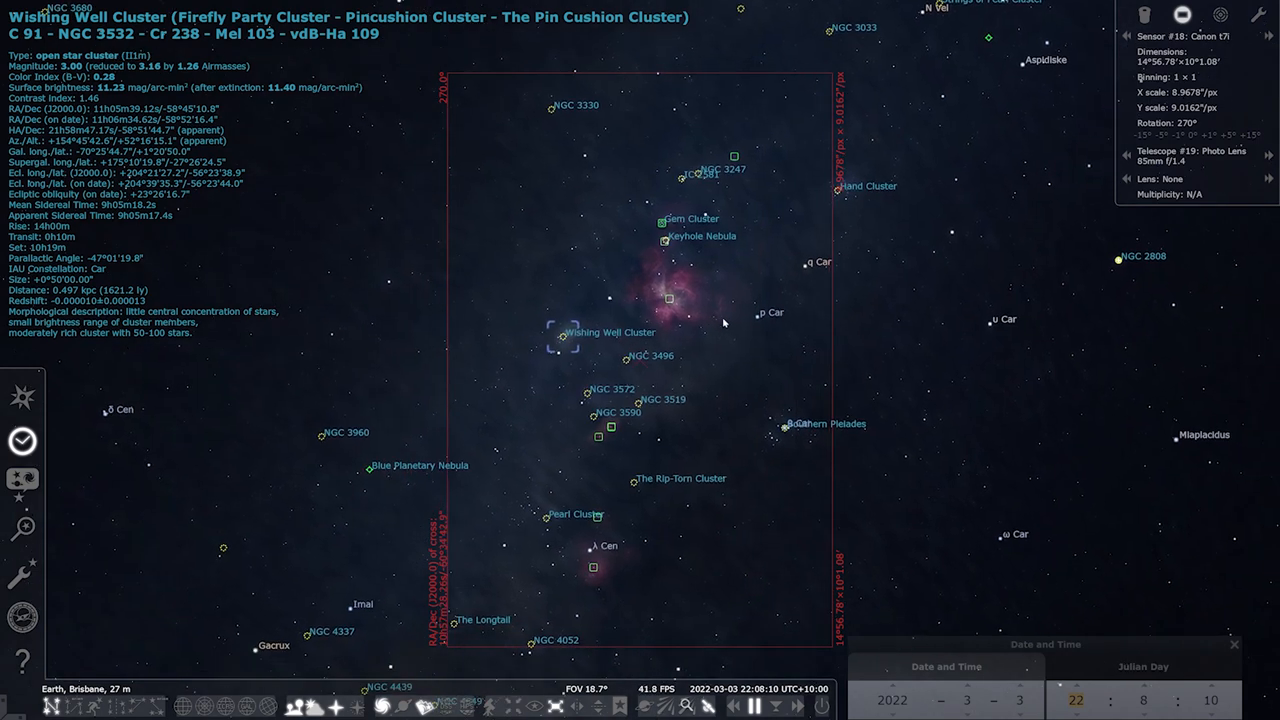
mouse_move(705, 301)
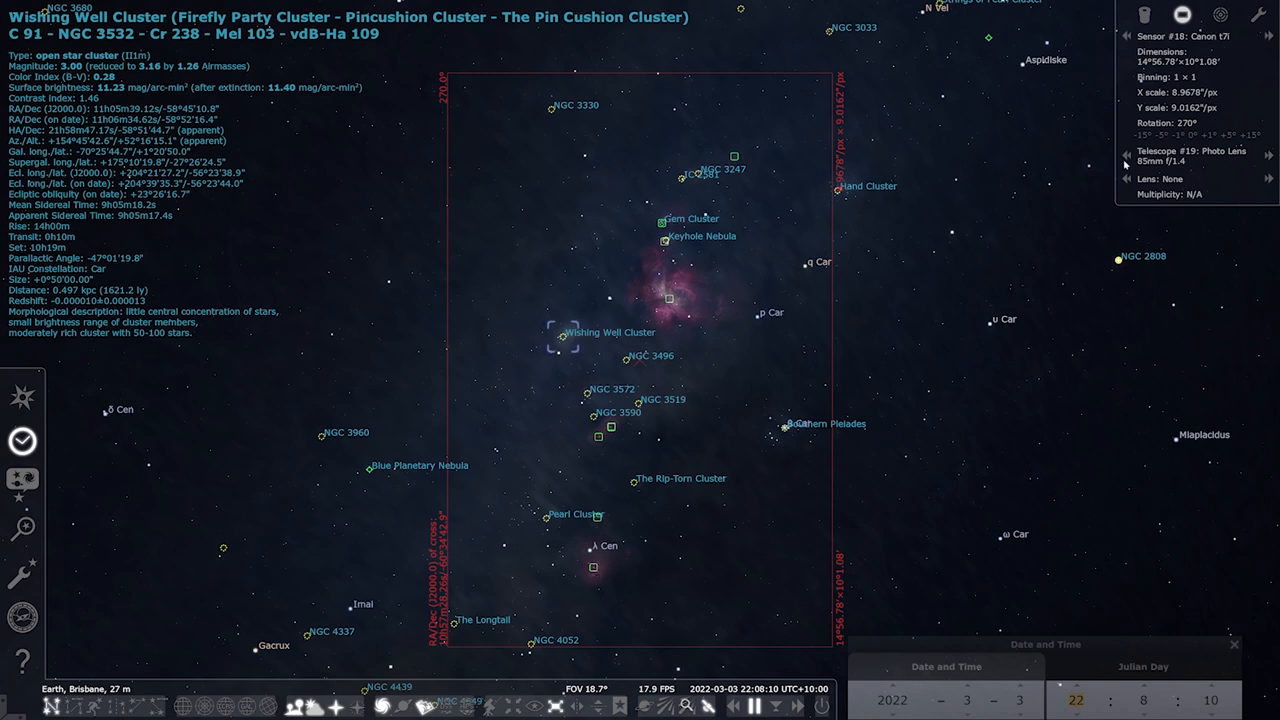
mouse_move(1154, 163)
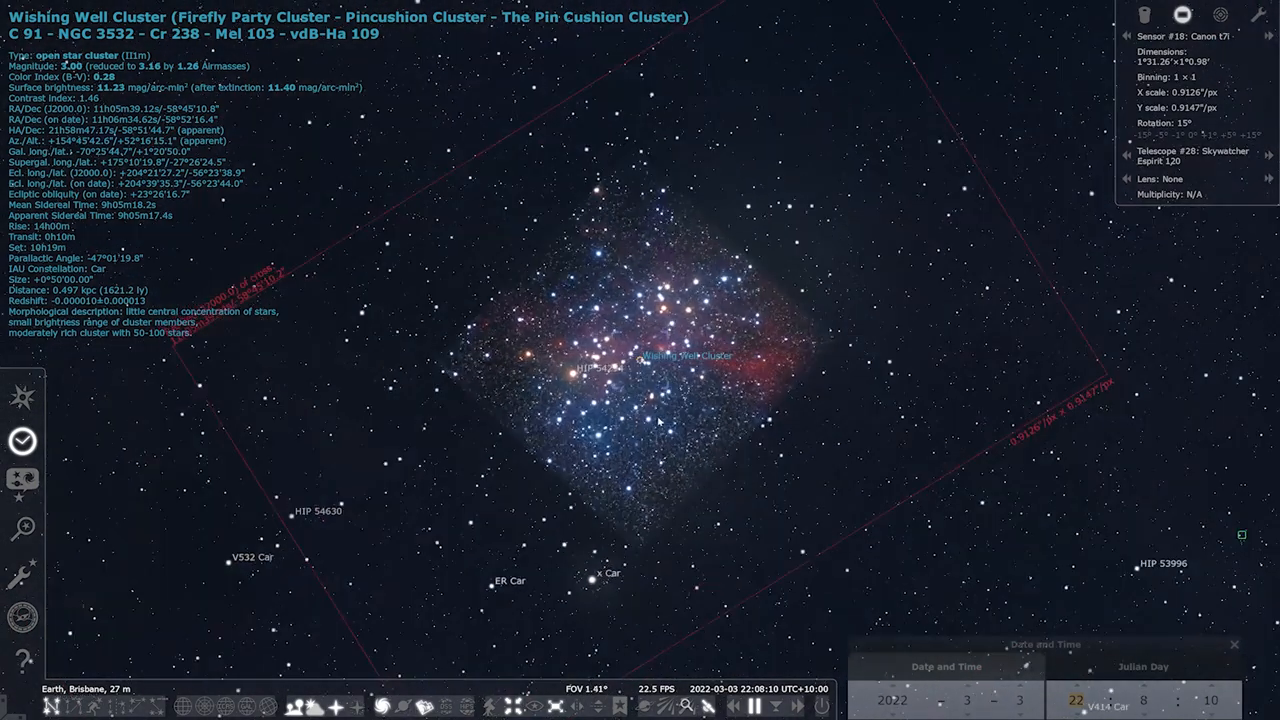
scroll("down", 3)
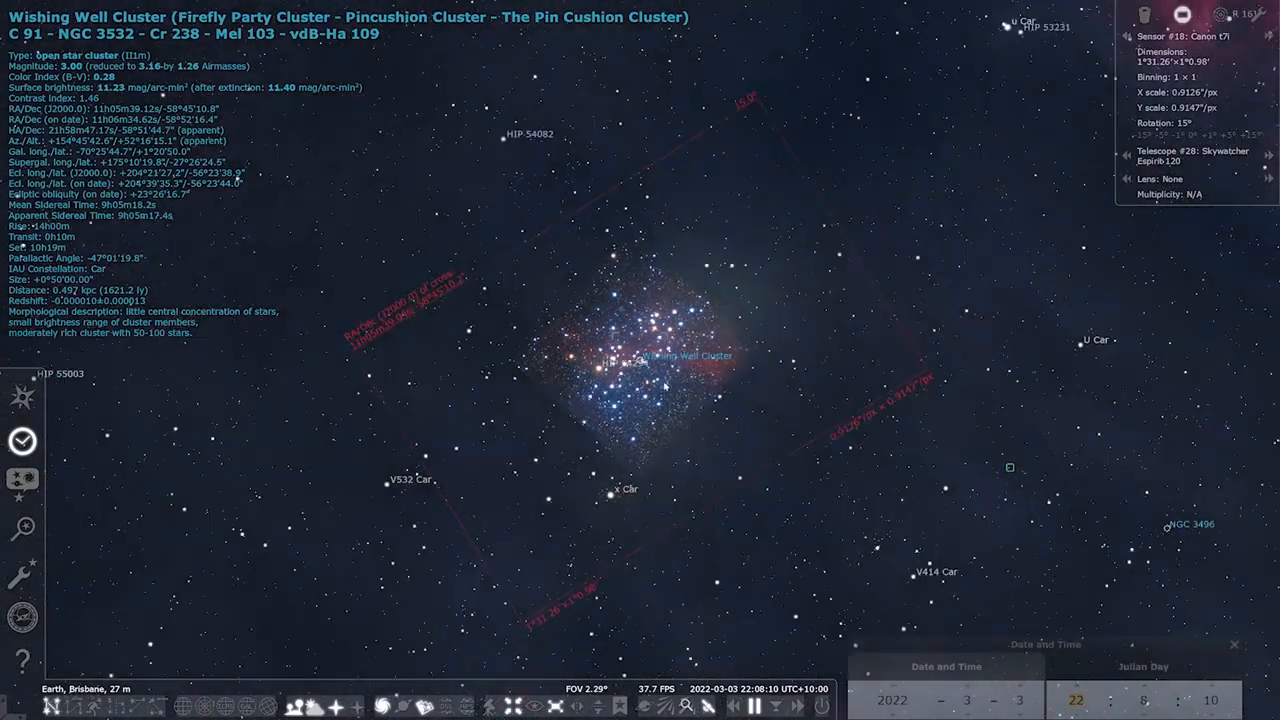